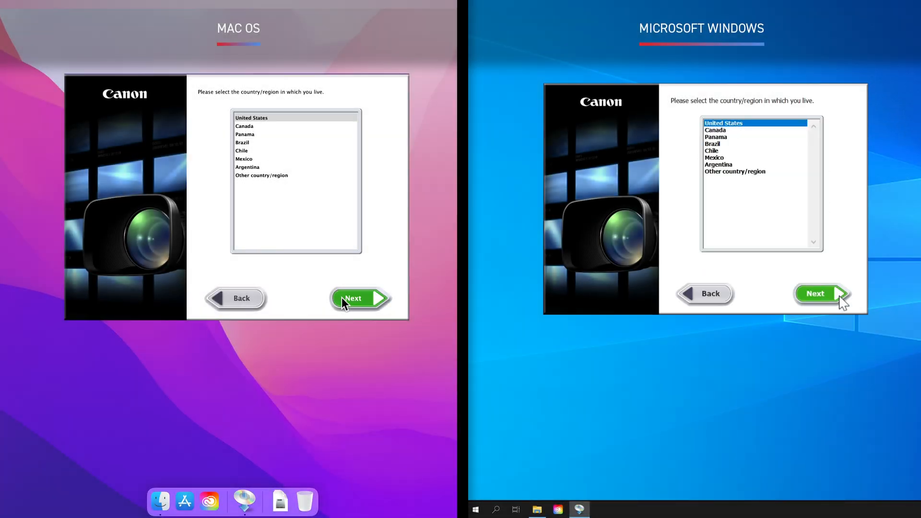
- Run the installer with United States and English, accept the license and complete installation
{"action": "left_click", "coordinate": [820, 294]}
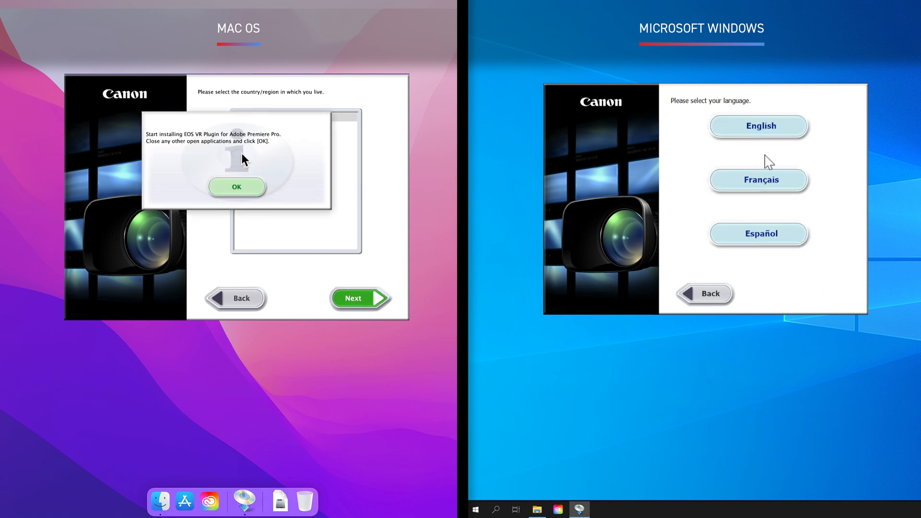
{"action": "left_click", "coordinate": [758, 126]}
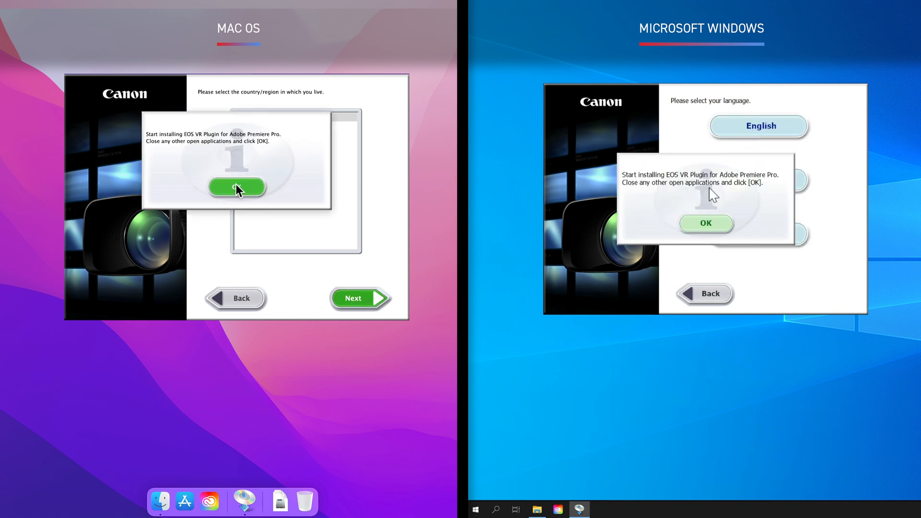
{"action": "left_click", "coordinate": [236, 186]}
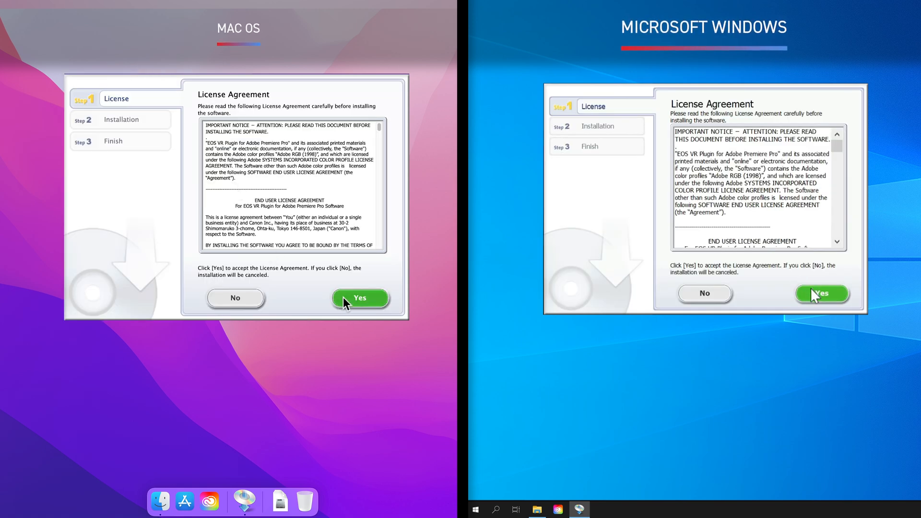
{"action": "left_click", "coordinate": [360, 298]}
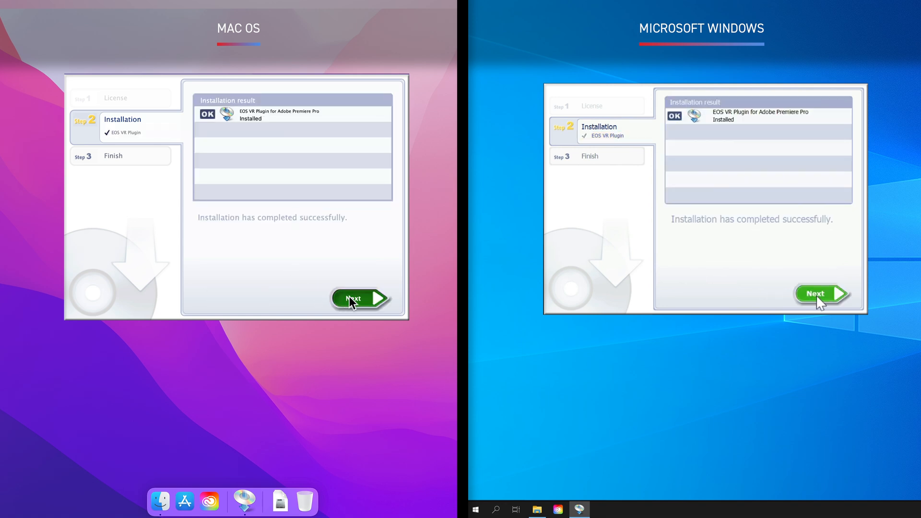
{"action": "left_click", "coordinate": [360, 299]}
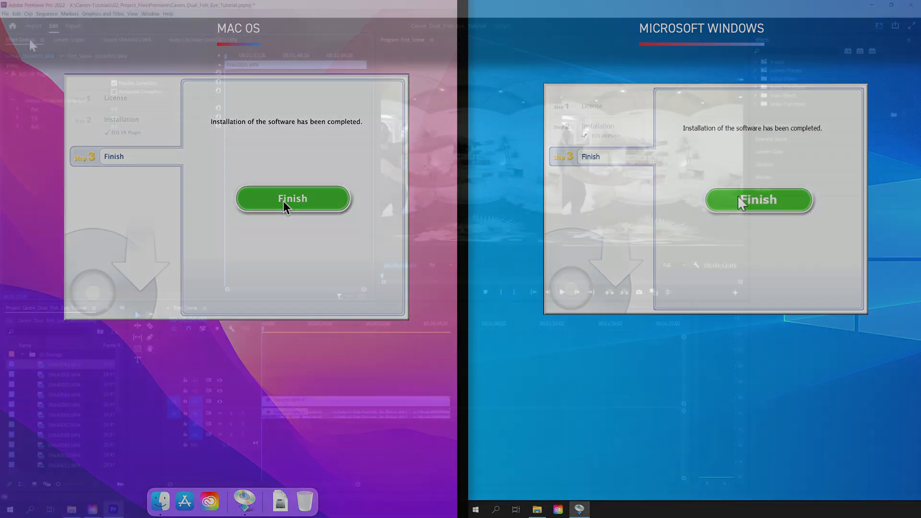
- Close the finished installer and switch to the EOS VR Utility window
{"action": "left_click", "coordinate": [292, 198]}
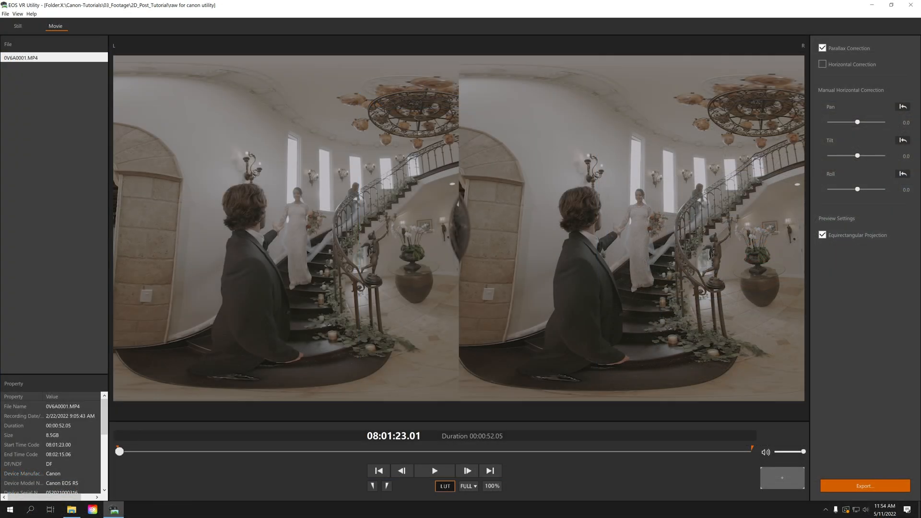
{"action": "left_click", "coordinate": [892, 5]}
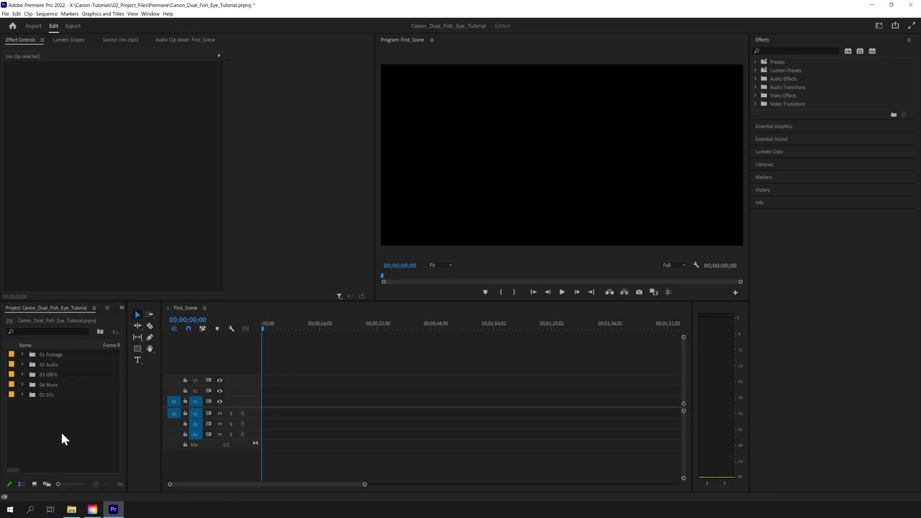
{"action": "left_click", "coordinate": [71, 509]}
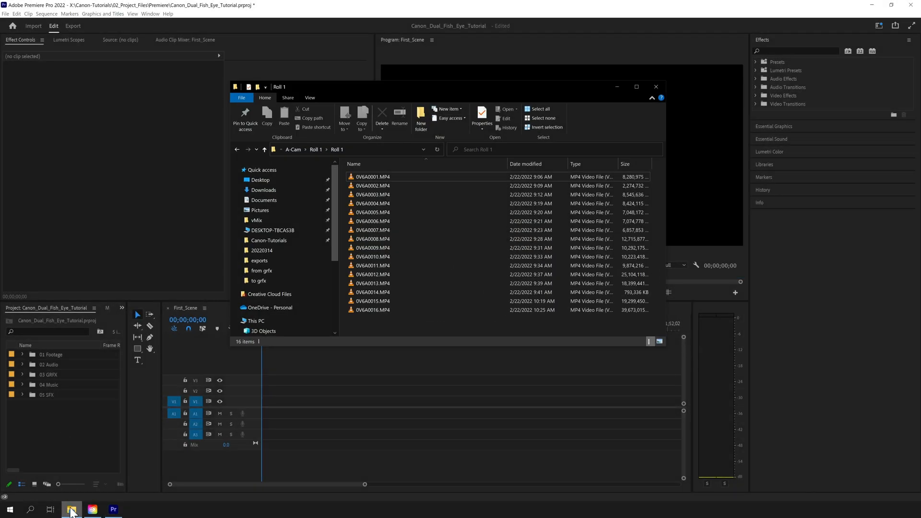
{"action": "left_click", "coordinate": [373, 186]}
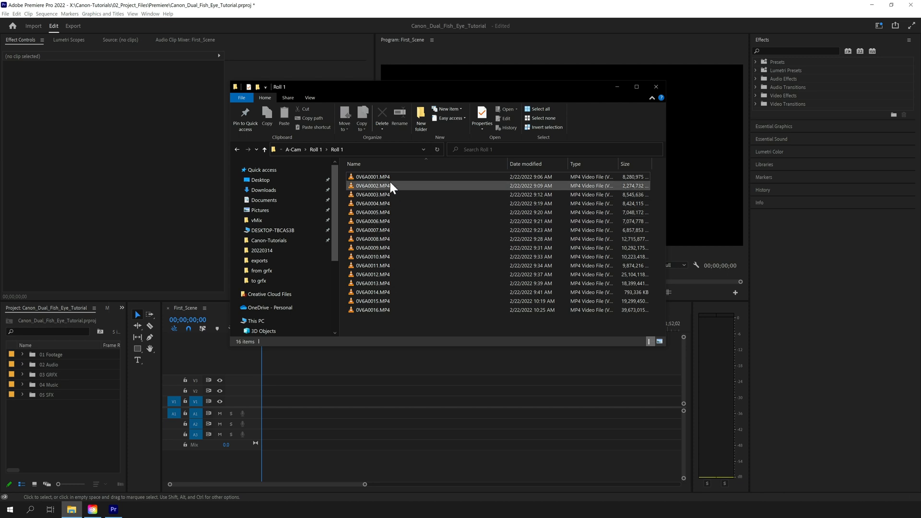
{"action": "key", "text": "ctrl+a"}
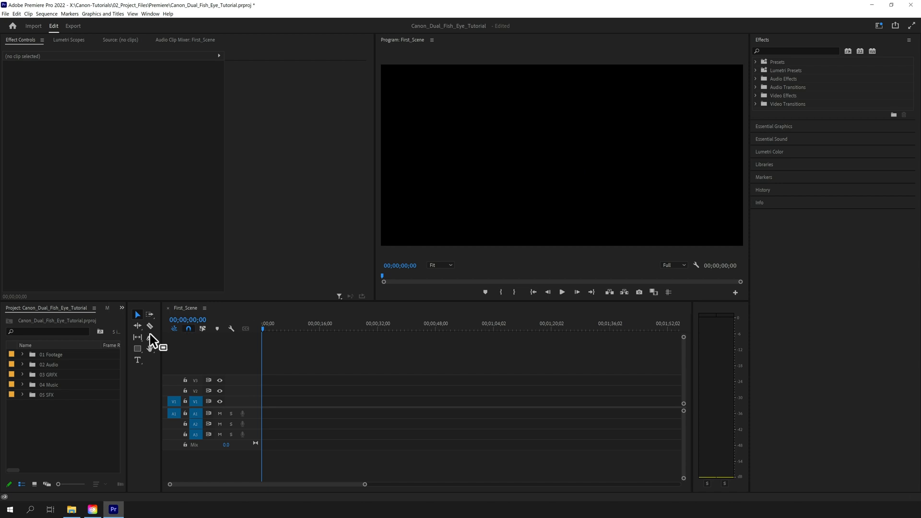
- Place 0V6A0001.MP4 on the timeline and reset its EOS VR Plugin Pan correction to zero
{"action": "left_click", "coordinate": [22, 354]}
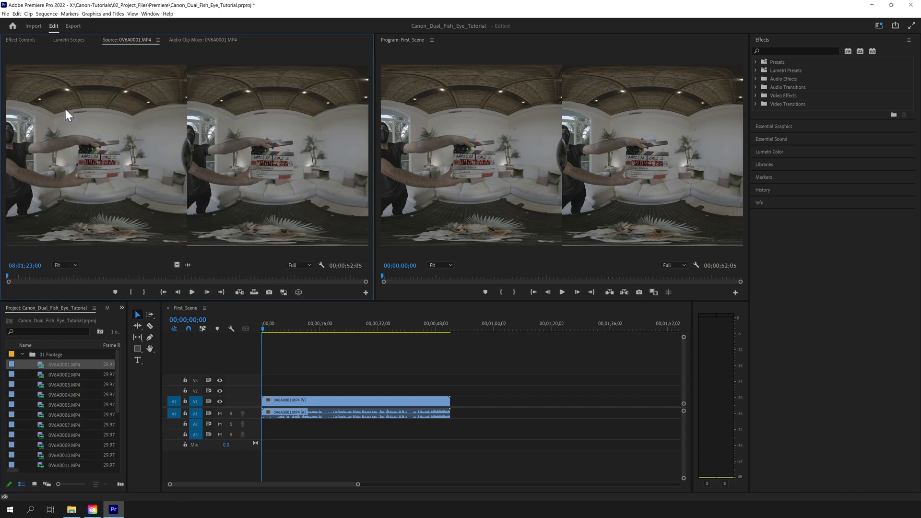
{"action": "left_click", "coordinate": [20, 40]}
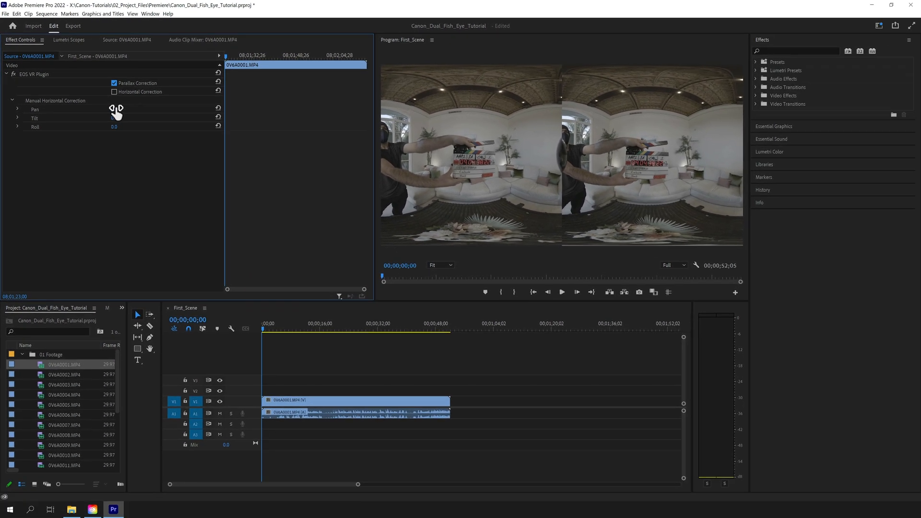
{"action": "left_click", "coordinate": [217, 108]}
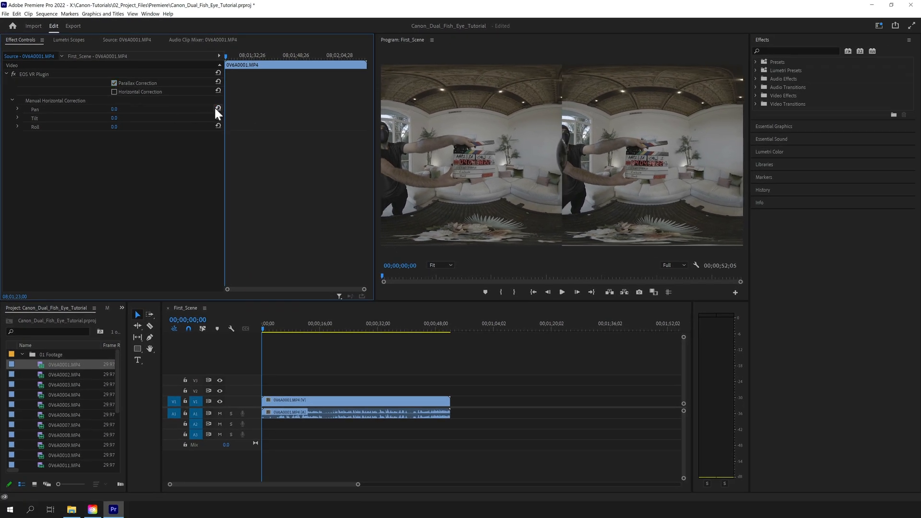
{"action": "left_click_drag", "start_coordinate": [114, 118], "coordinate": [100, 118]}
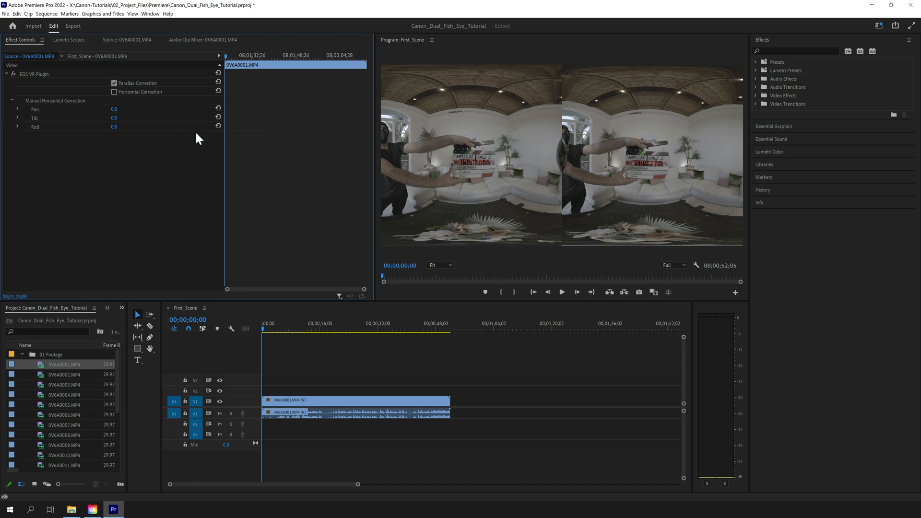
{"action": "mouse_move", "coordinate": [132, 175]}
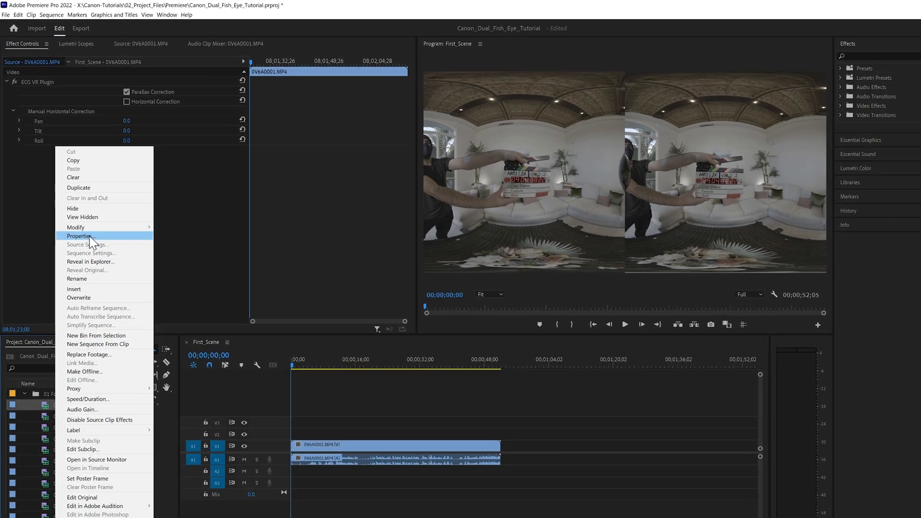
- Inspect the clip's Properties, noting its file size for the 8192x4096 source
{"action": "left_click", "coordinate": [78, 236]}
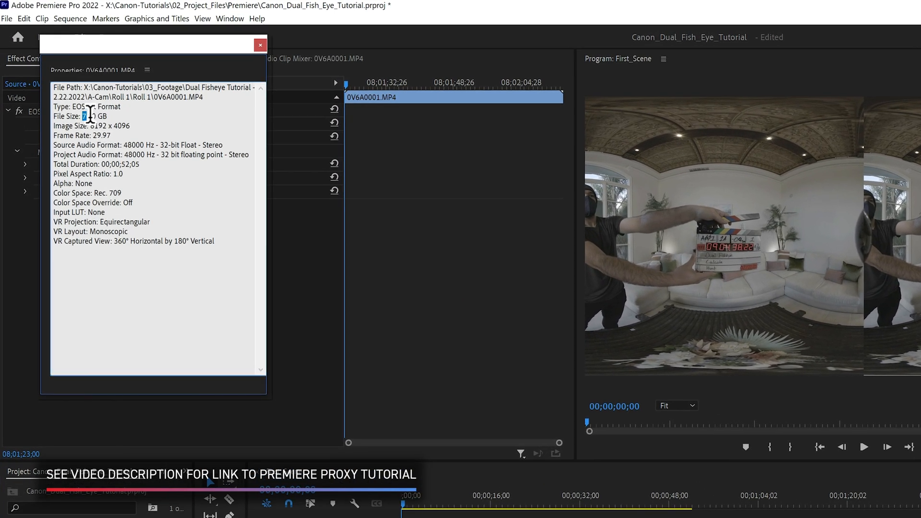
{"action": "double_click", "coordinate": [94, 115]}
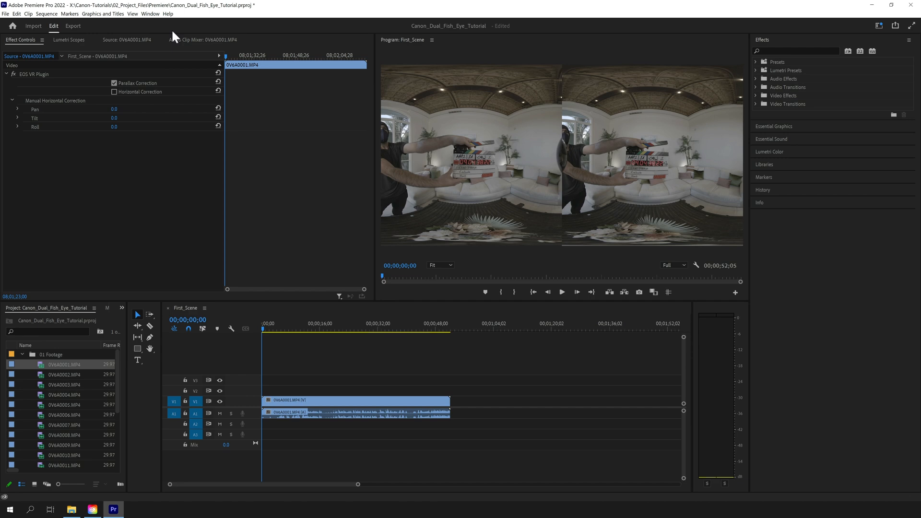
- Create QuickTime ProRes Low Resolution Proxy files for 0V6A0001.MP4
{"action": "right_click", "coordinate": [64, 364]}
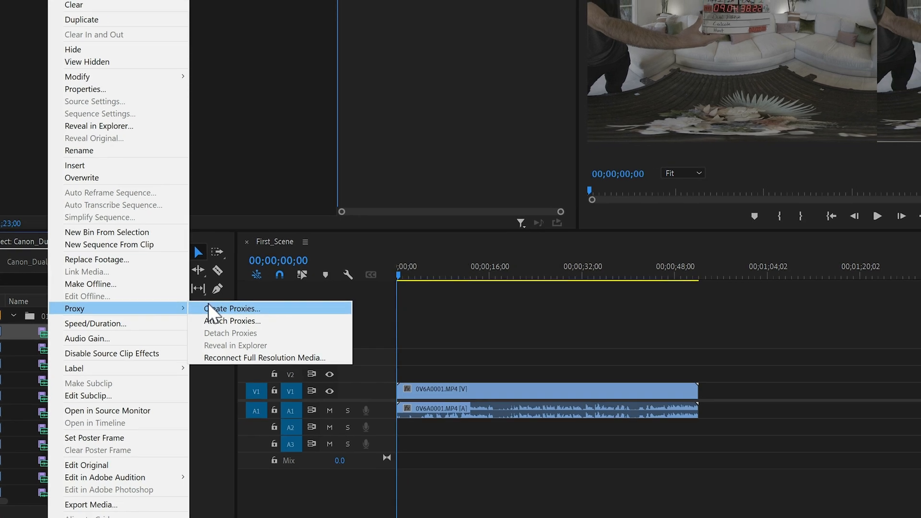
{"action": "left_click", "coordinate": [232, 308]}
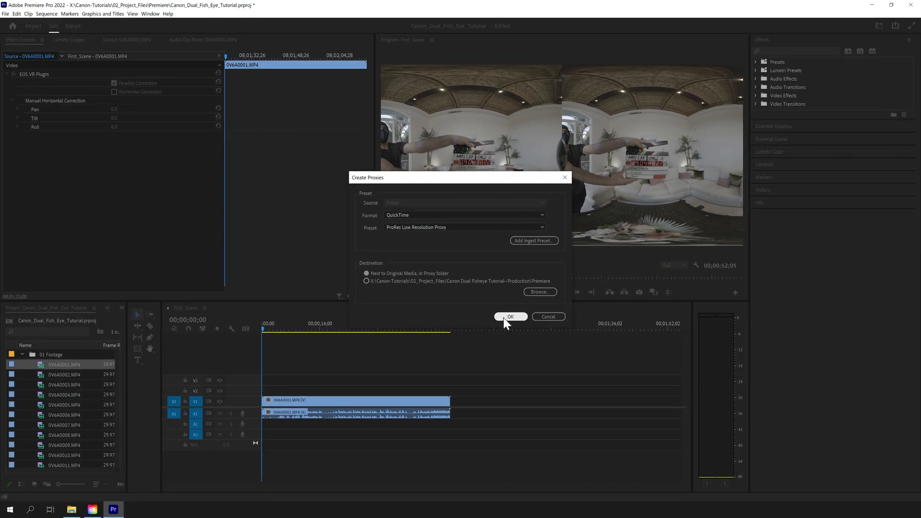
{"action": "left_click", "coordinate": [509, 317]}
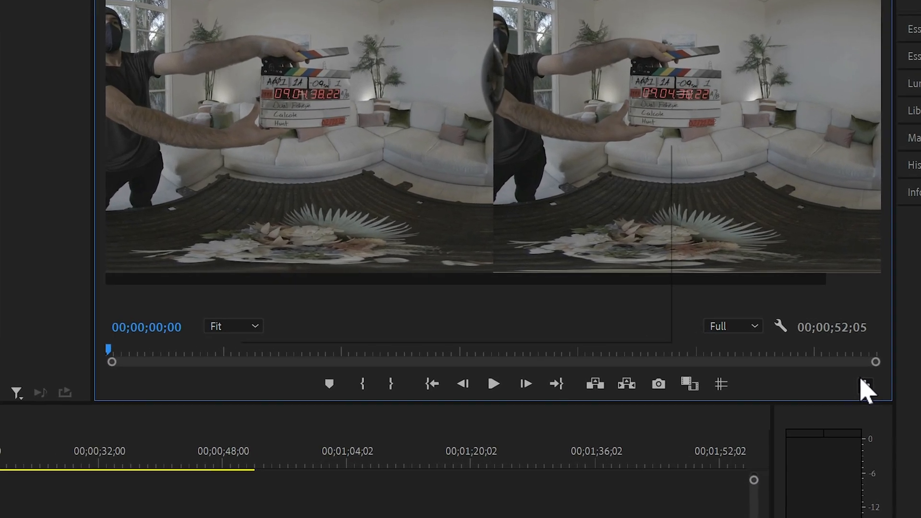
- Add Toggle Proxies and Toggle VR Video Display buttons to the Program Monitor controls
{"action": "left_click", "coordinate": [865, 384]}
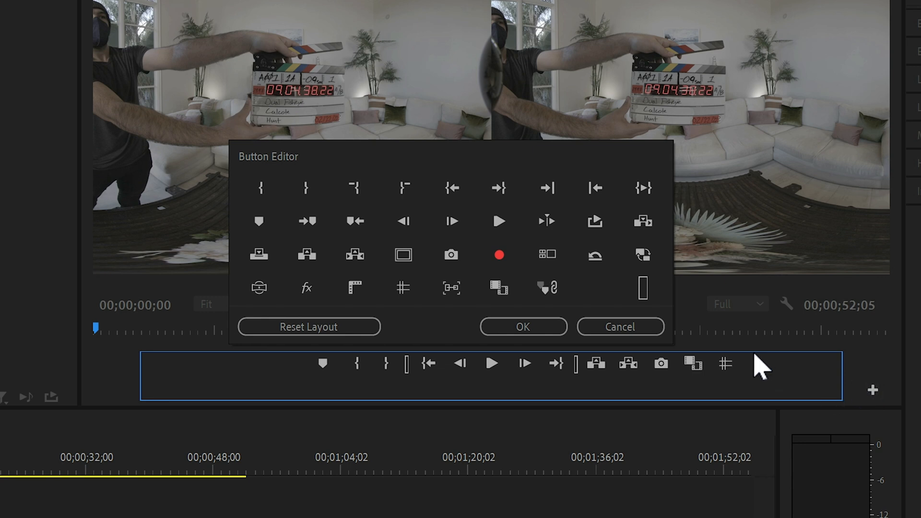
{"action": "mouse_move", "coordinate": [643, 255]}
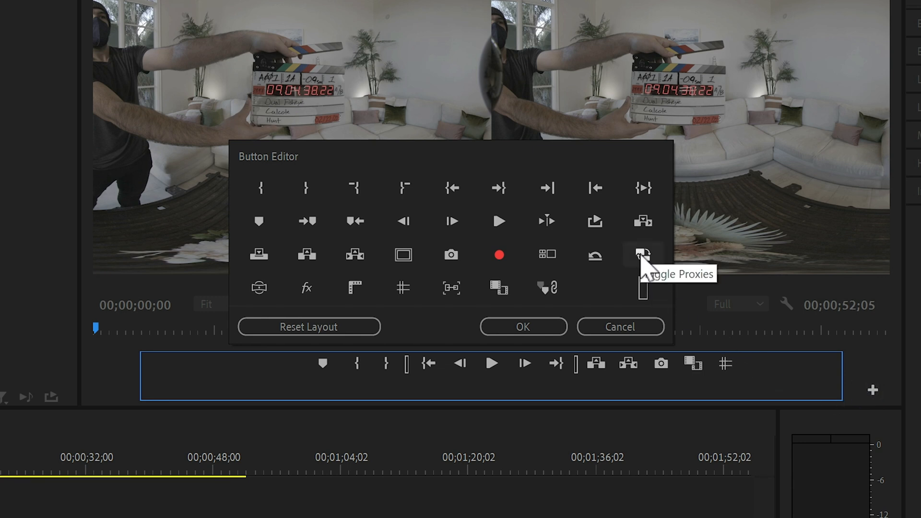
{"action": "mouse_move", "coordinate": [761, 361]}
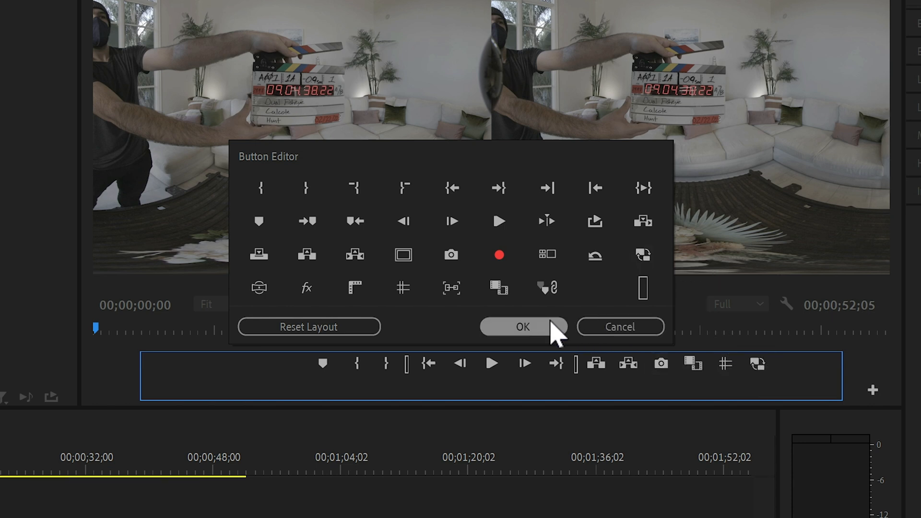
{"action": "left_click", "coordinate": [522, 327]}
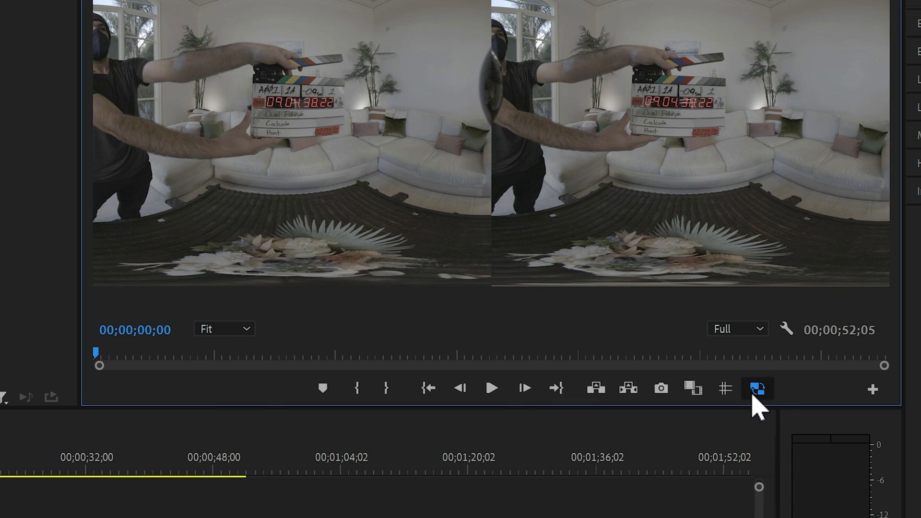
{"action": "mouse_move", "coordinate": [874, 400]}
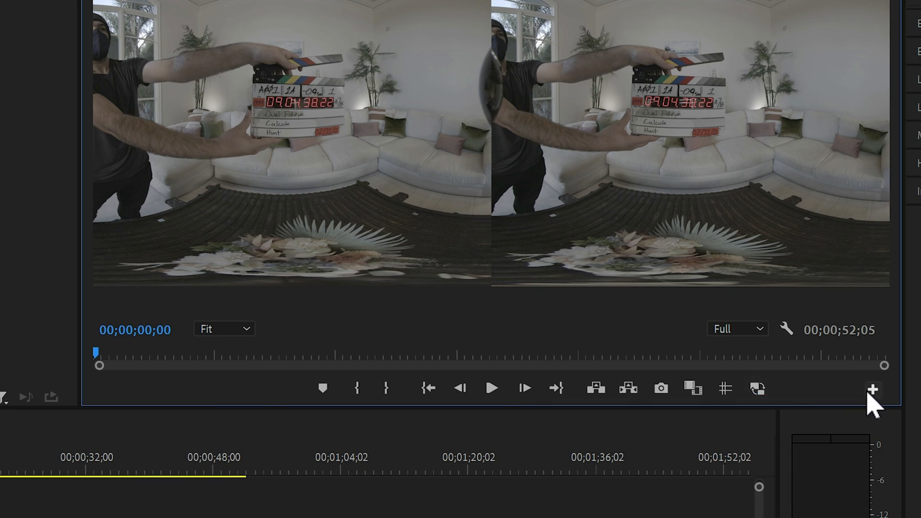
{"action": "left_click", "coordinate": [872, 389]}
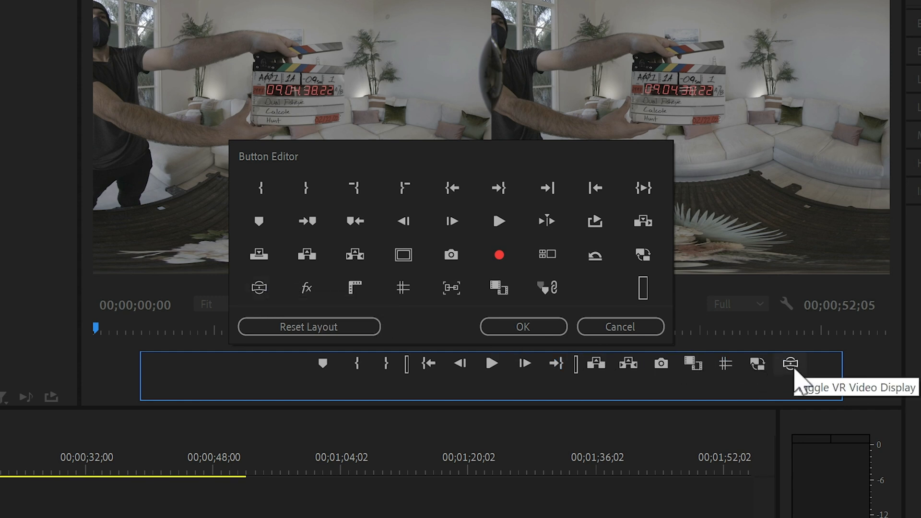
{"action": "left_click", "coordinate": [523, 327]}
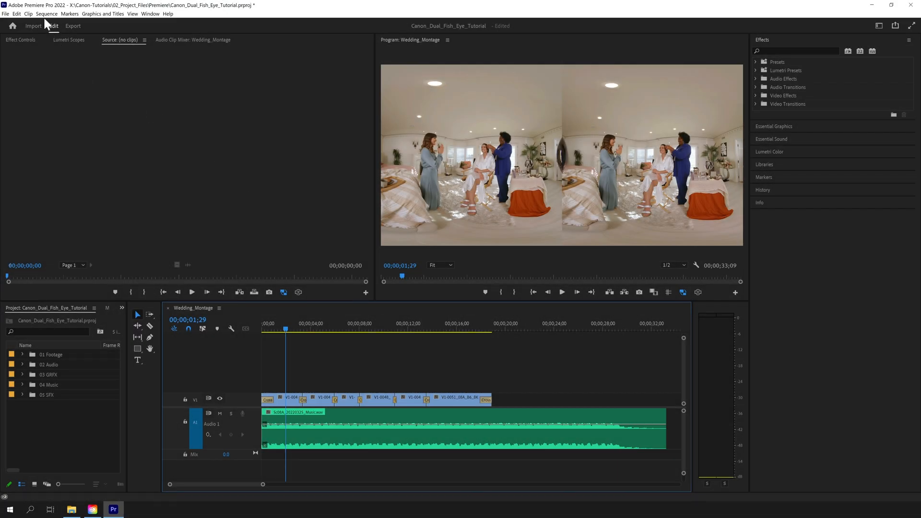
{"action": "left_click", "coordinate": [46, 13]}
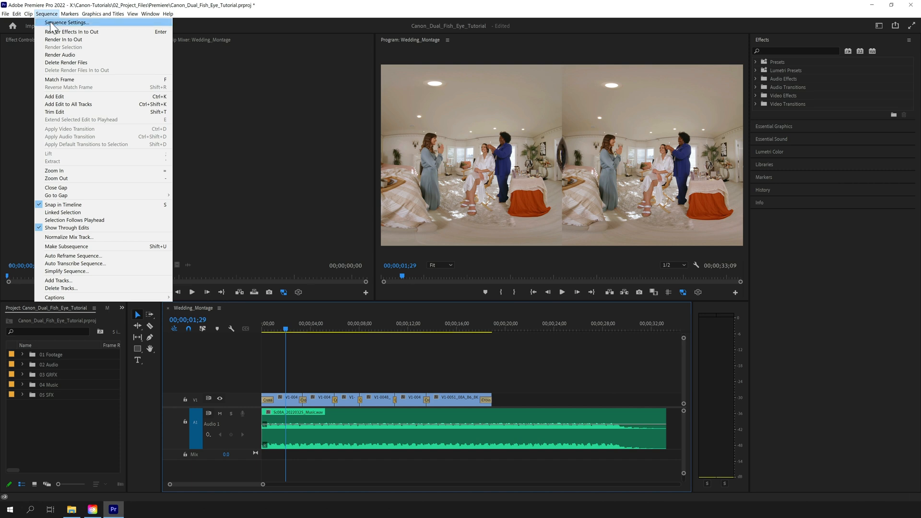
{"action": "left_click", "coordinate": [66, 23]}
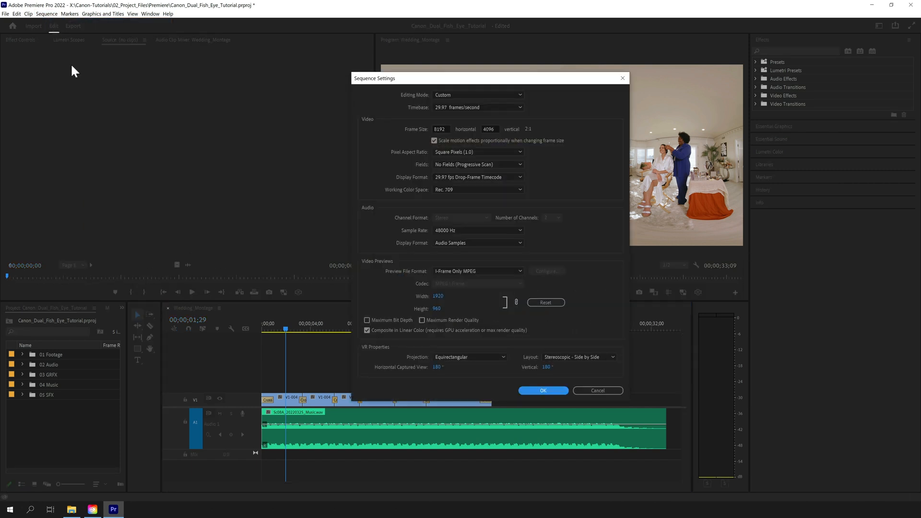
{"action": "mouse_move", "coordinate": [541, 112]}
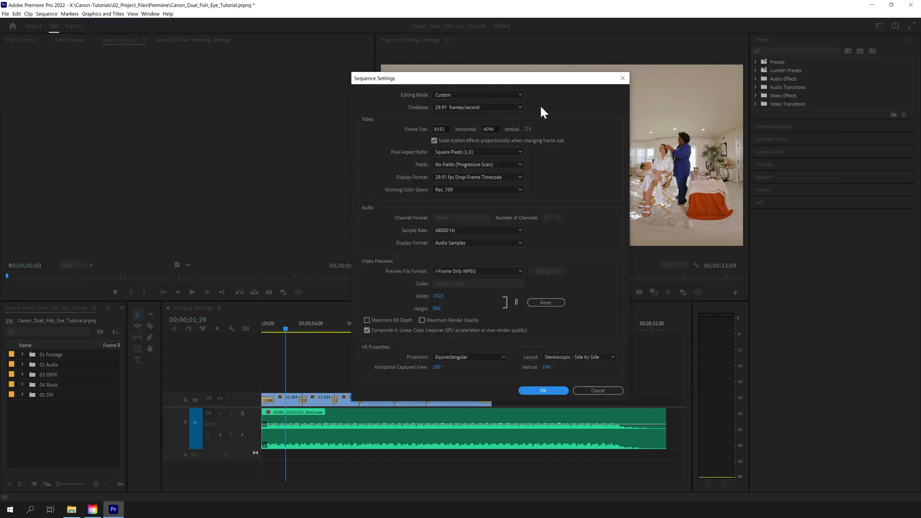
{"action": "mouse_move", "coordinate": [556, 131]}
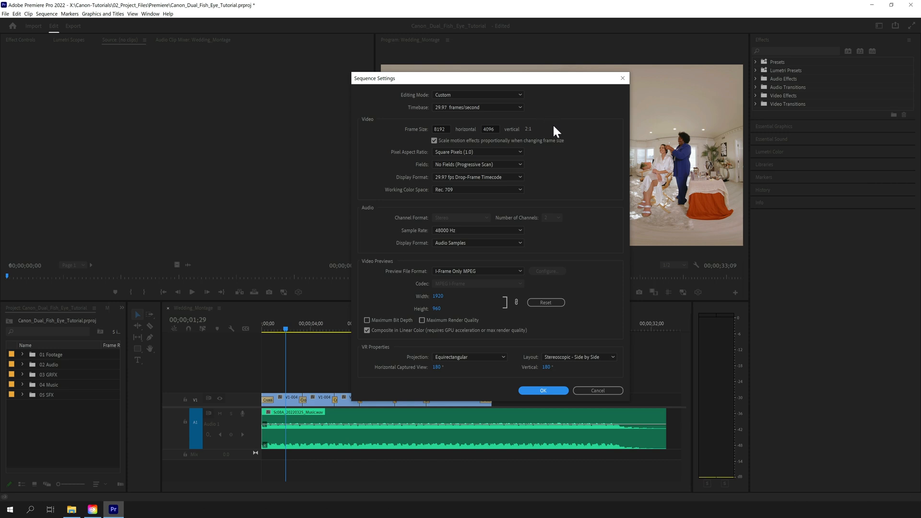
{"action": "mouse_move", "coordinate": [574, 199]}
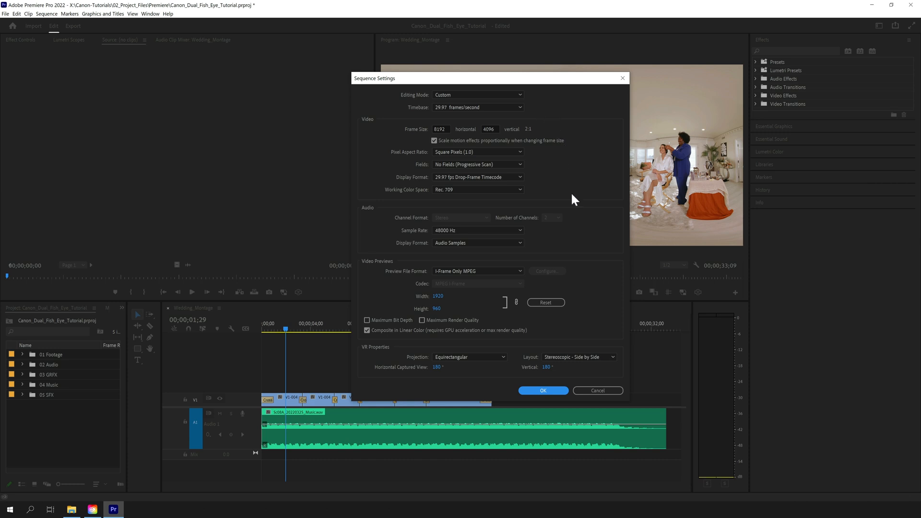
{"action": "mouse_move", "coordinate": [519, 361]}
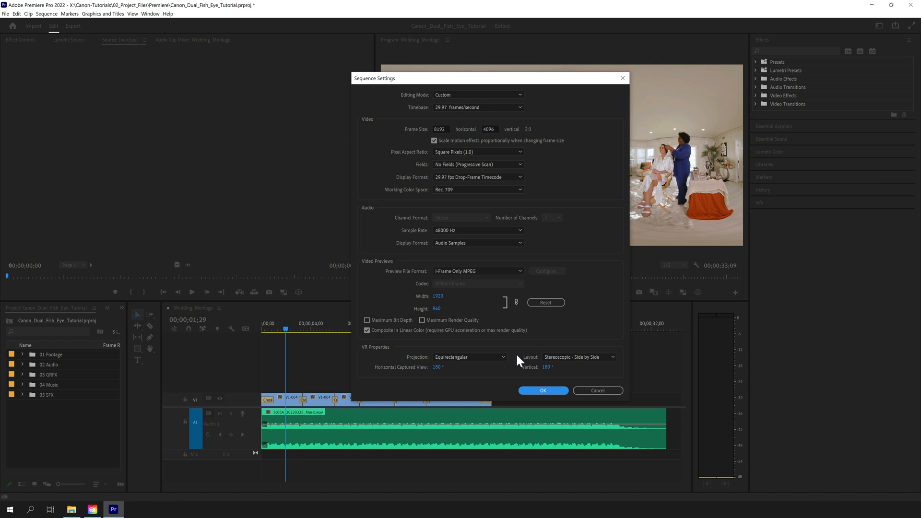
{"action": "mouse_move", "coordinate": [563, 371]}
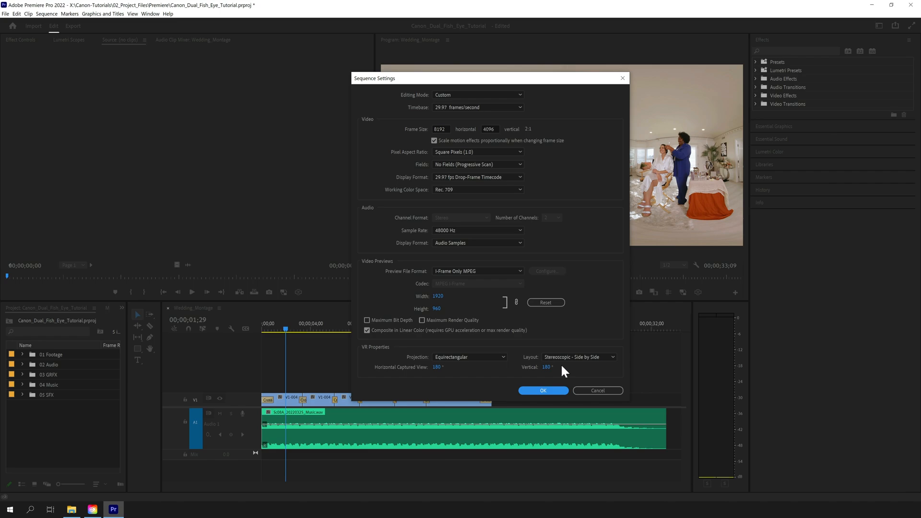
{"action": "left_click", "coordinate": [542, 390]}
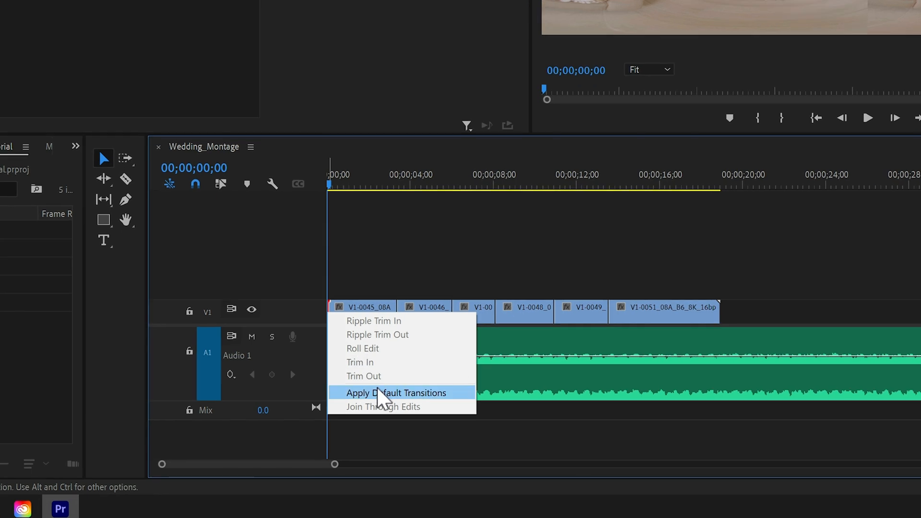
- Apply Default Transitions to every cut across the selected Wedding_Montage clips
{"action": "left_click", "coordinate": [396, 393]}
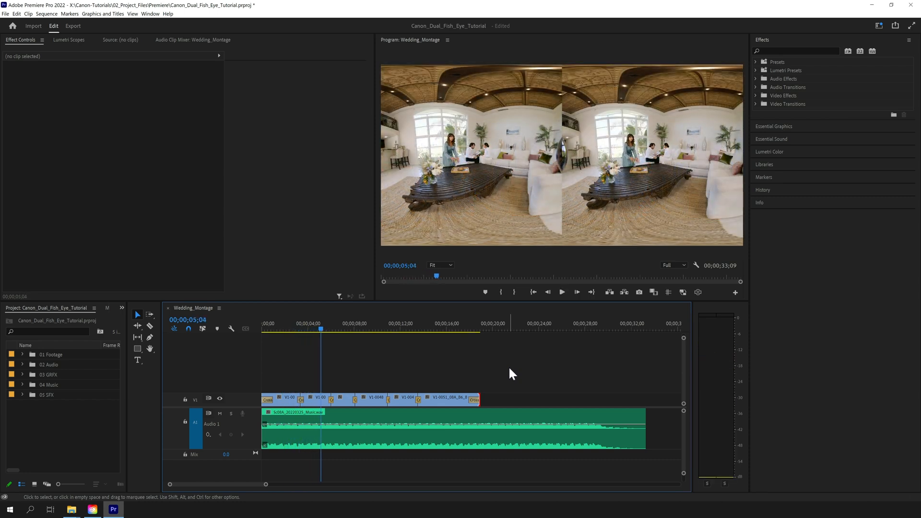
{"action": "left_click", "coordinate": [698, 292]}
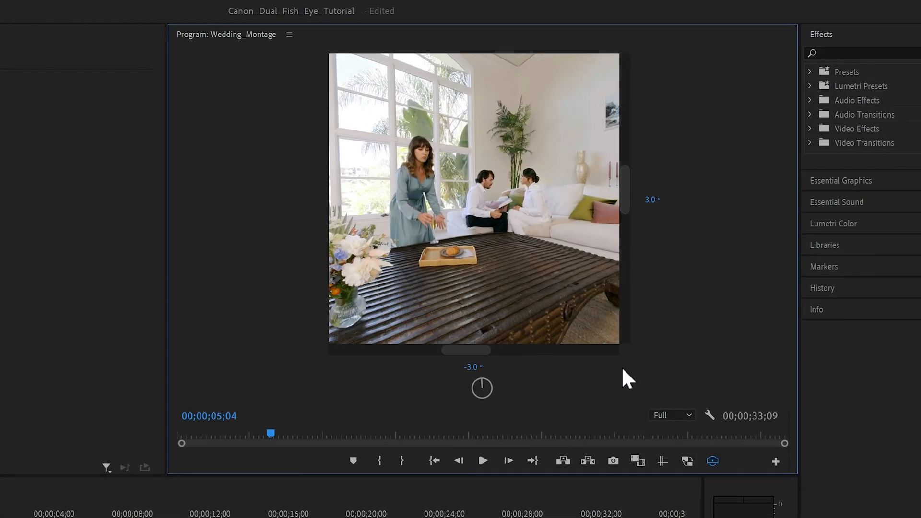
{"action": "left_click", "coordinate": [712, 461]}
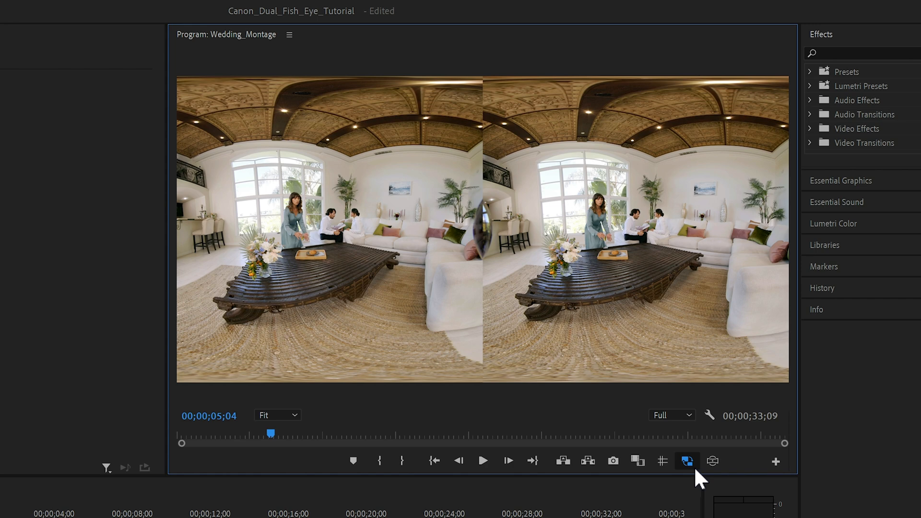
{"action": "left_click", "coordinate": [671, 415]}
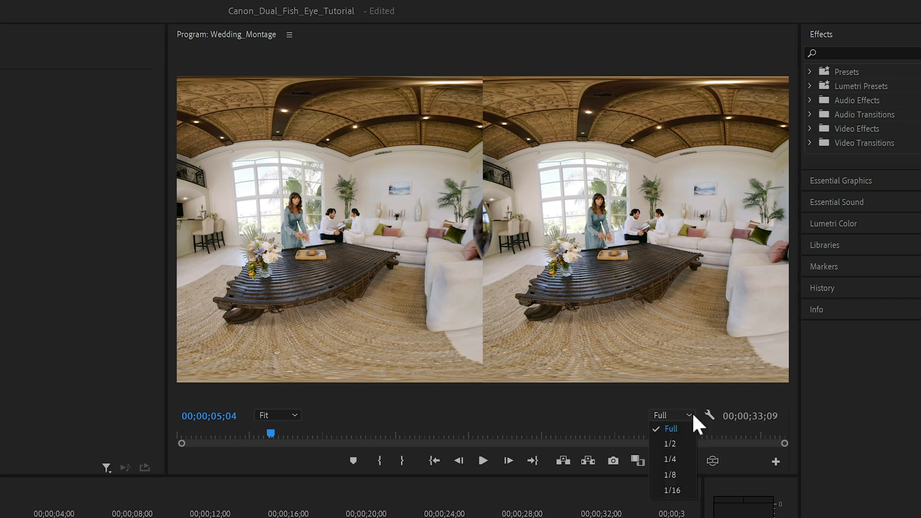
{"action": "left_click", "coordinate": [669, 443]}
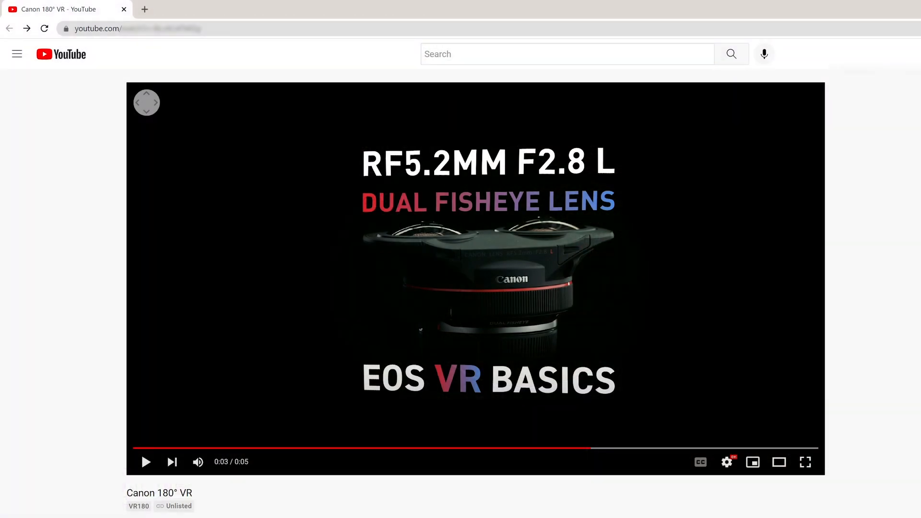
- Resume playback of the unlisted Canon 180° VR example video on YouTube
{"action": "left_click", "coordinate": [112, 509]}
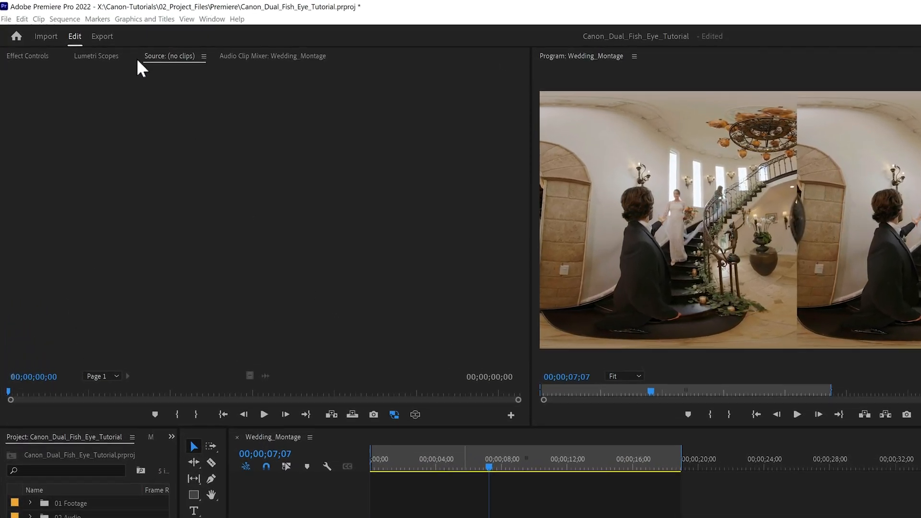
- Start a Wedding_Montage export in HEVC (H.265) format and expand the Video settings
{"action": "left_click", "coordinate": [101, 36]}
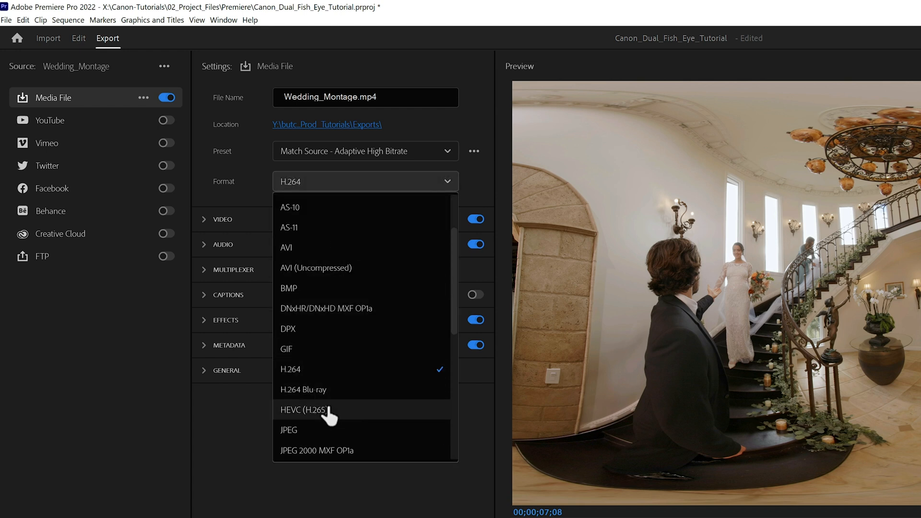
{"action": "left_click", "coordinate": [307, 409]}
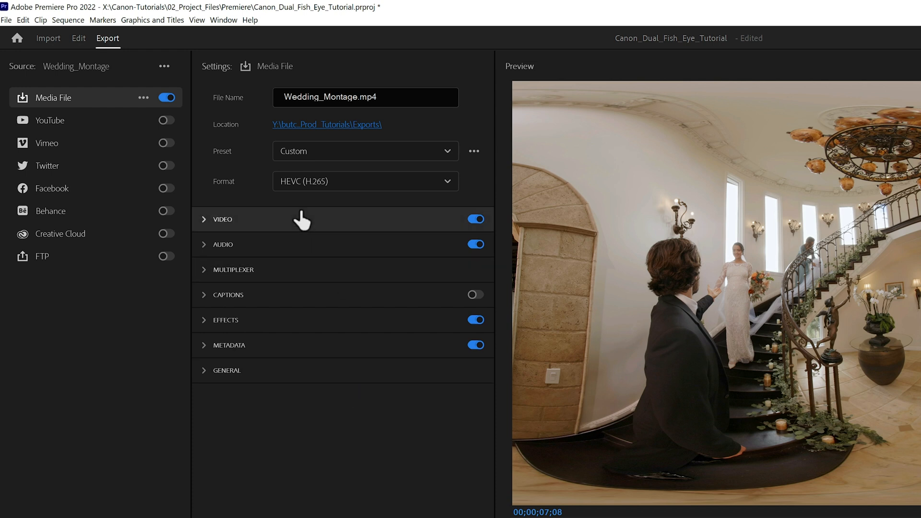
{"action": "left_click", "coordinate": [222, 219]}
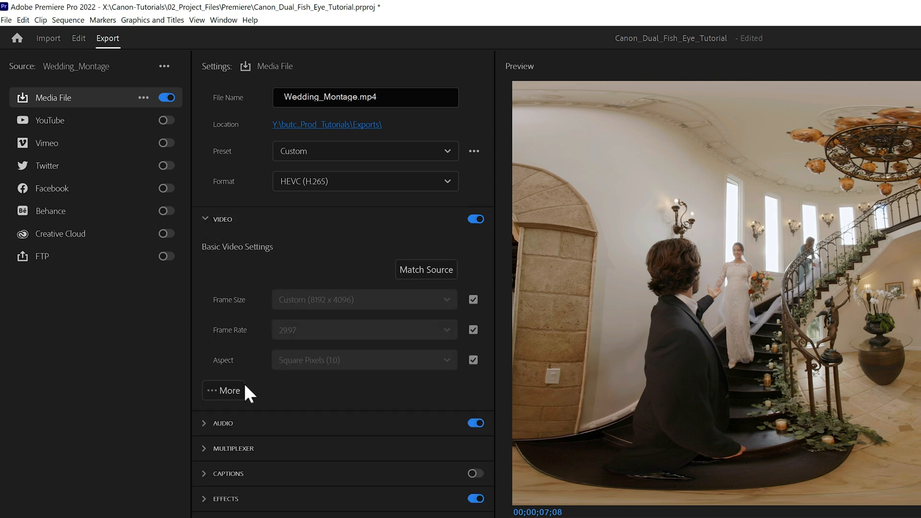
- Under the extended video settings, set the HEVC encoding Tier to High
{"action": "left_click", "coordinate": [222, 391]}
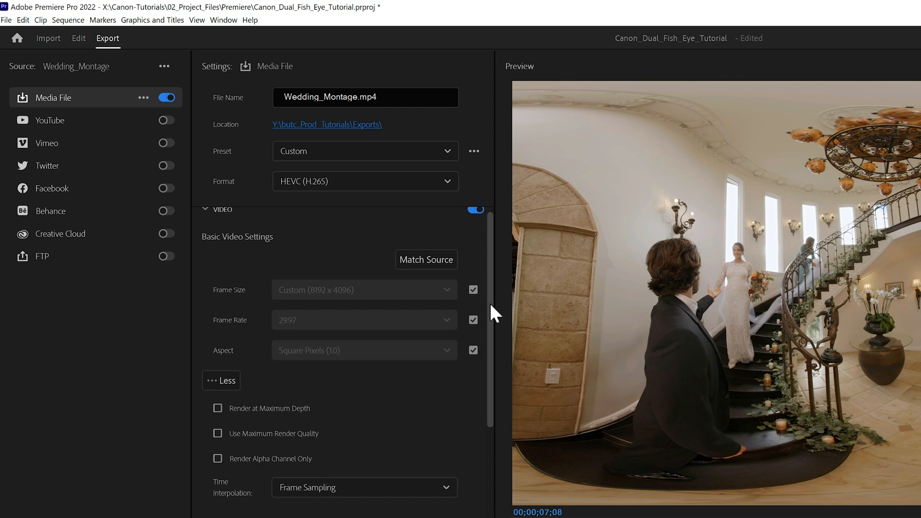
{"action": "scroll", "scroll_direction": "down", "scroll_amount": 3}
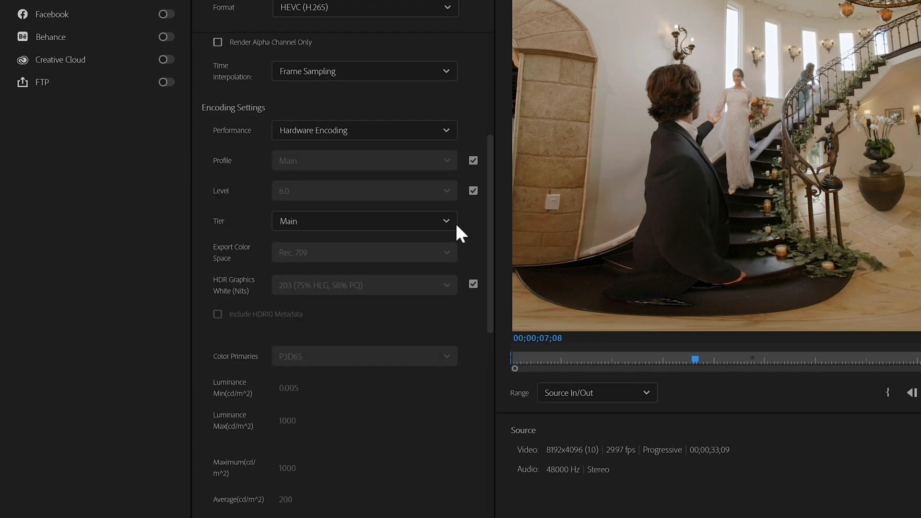
{"action": "left_click", "coordinate": [363, 220]}
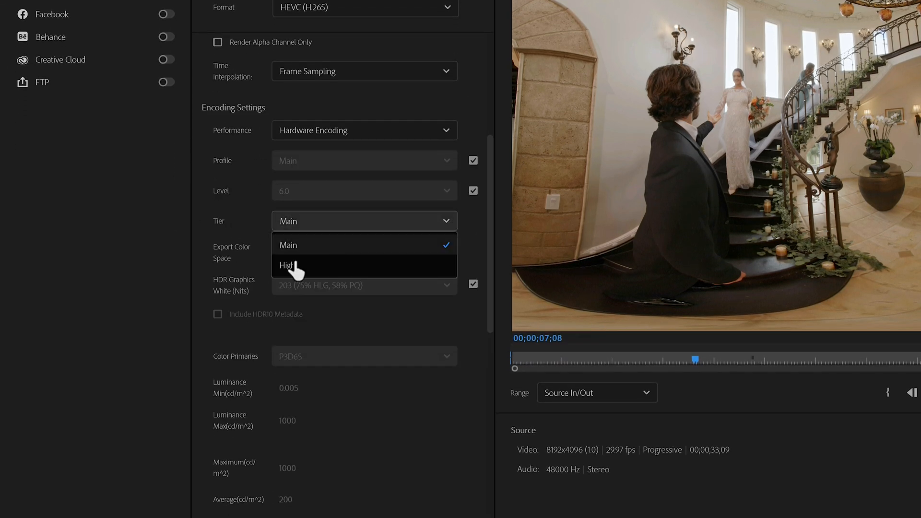
{"action": "left_click", "coordinate": [287, 265]}
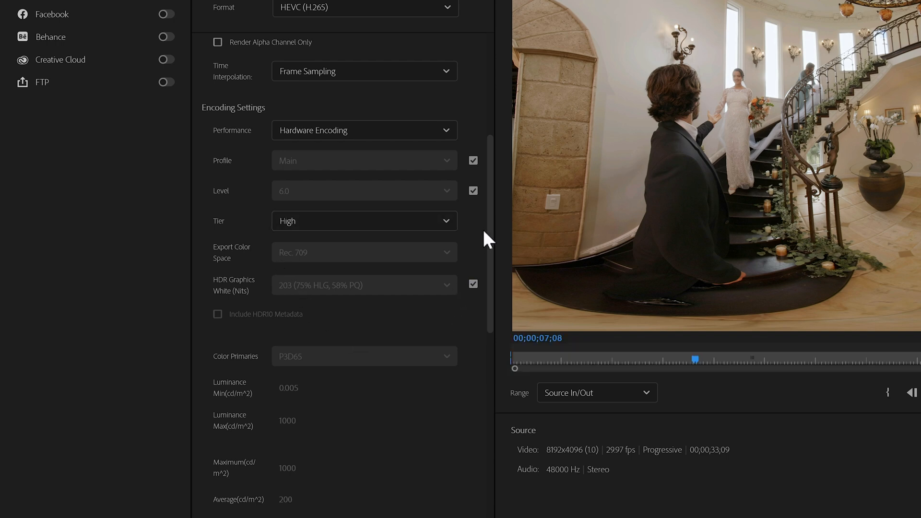
- Enable Video Is VR as Stereoscopic Side by Side with a 180° horizontal field of view
{"action": "scroll", "scroll_direction": "down", "scroll_amount": 3}
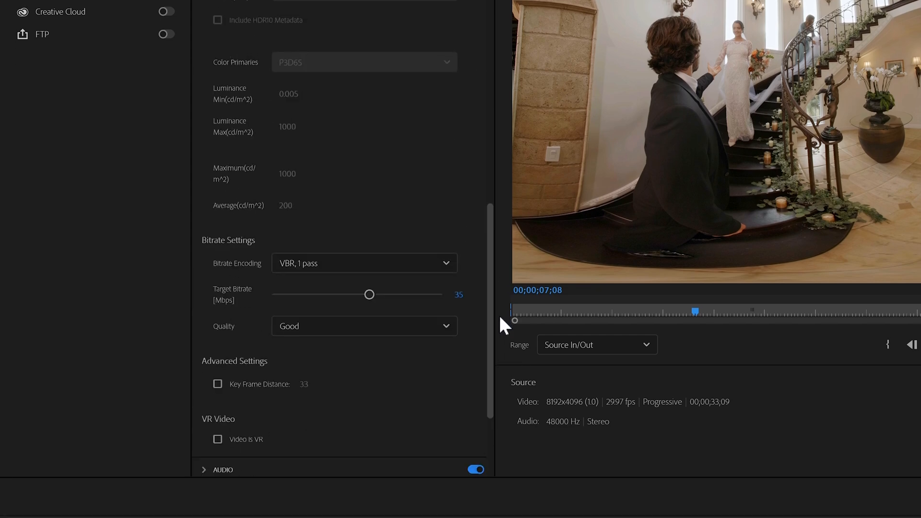
{"action": "scroll", "scroll_direction": "down", "scroll_amount": 3}
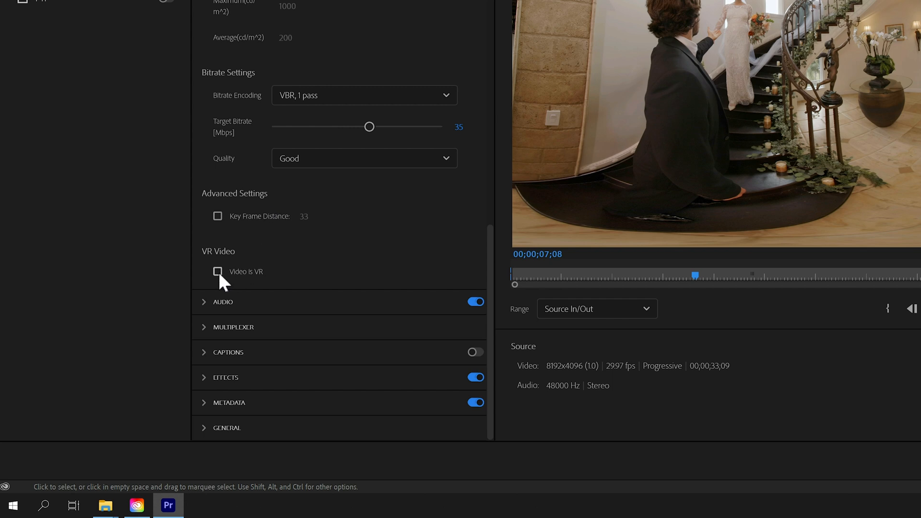
{"action": "left_click", "coordinate": [218, 272]}
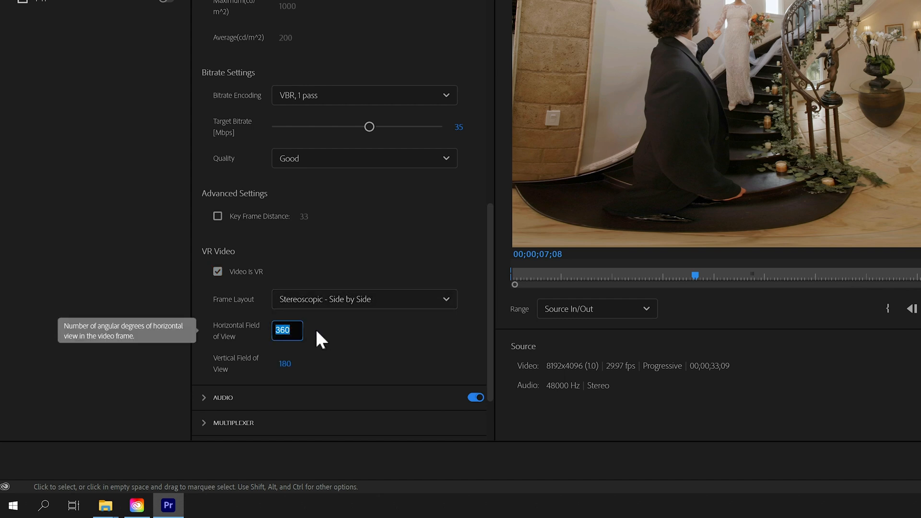
{"action": "type", "text": "180"}
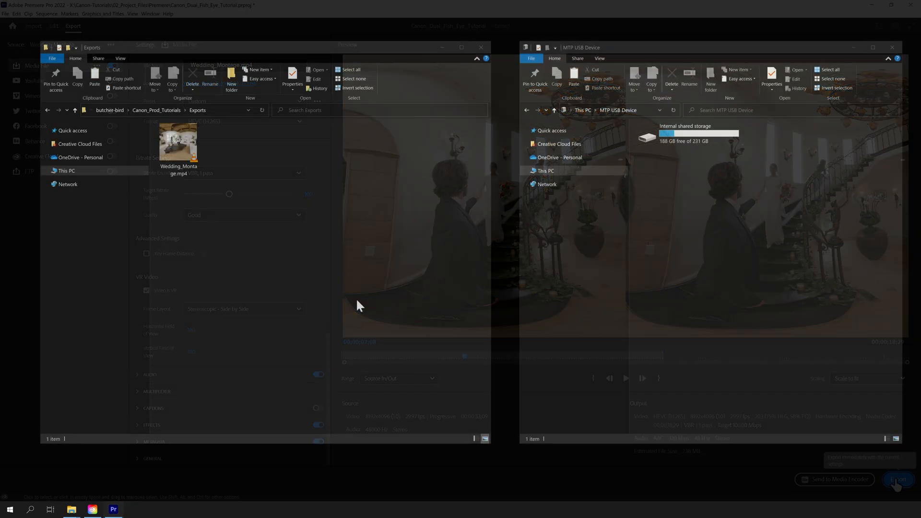
- Open the headset's internal storage and drop Wedding_Montage.mp4 into its Movies folder
{"action": "left_click", "coordinate": [688, 133]}
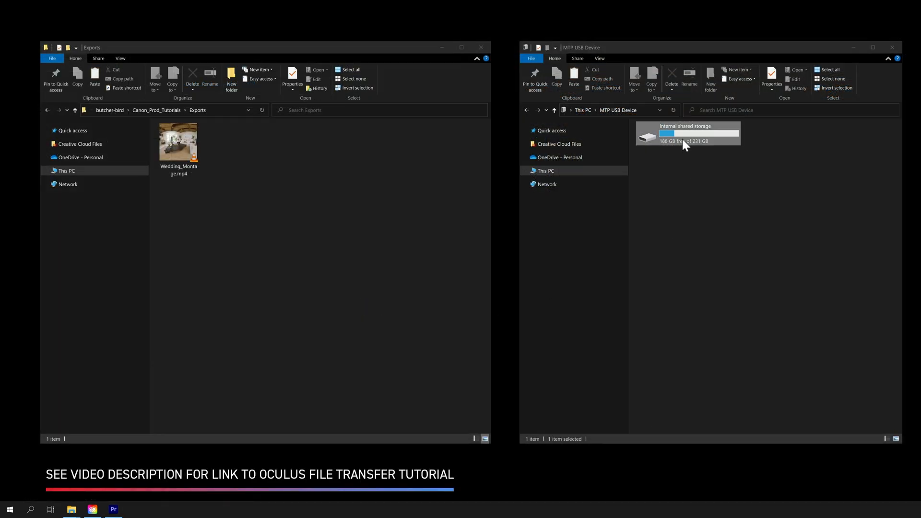
{"action": "double_click", "coordinate": [685, 133]}
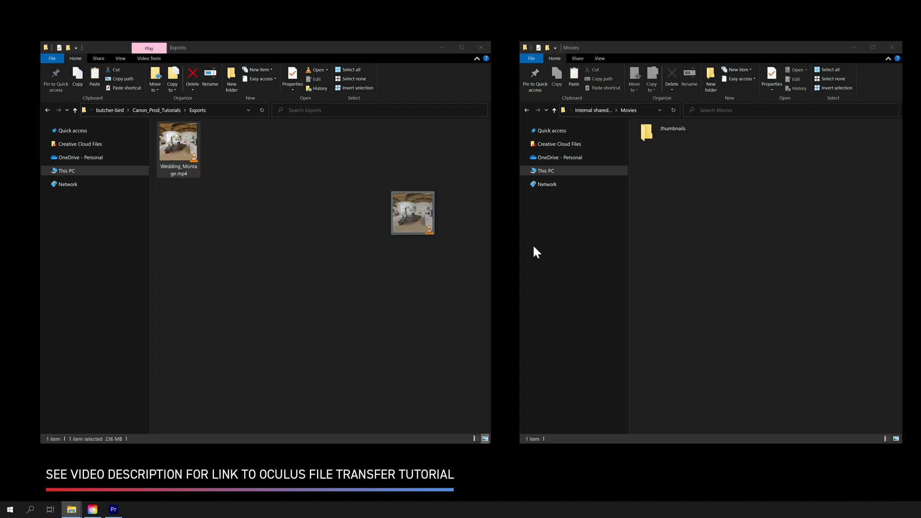
{"action": "left_click", "coordinate": [113, 509]}
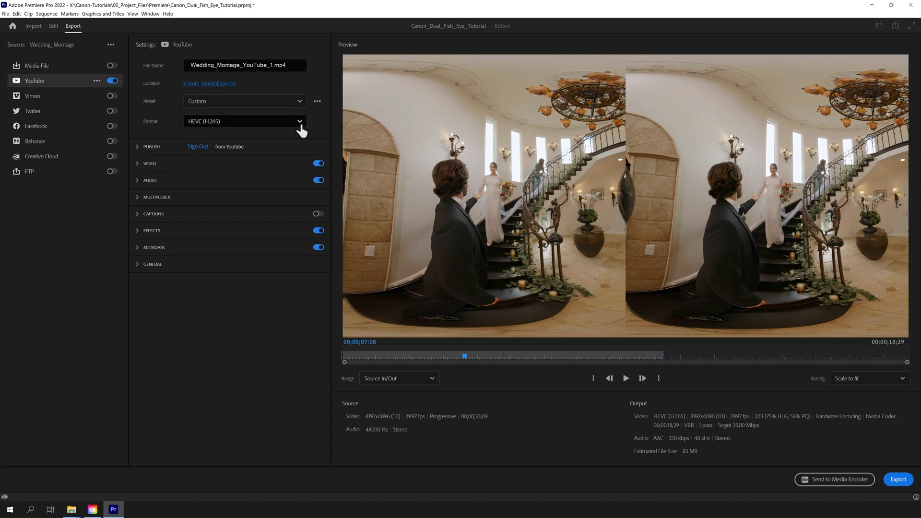
- Set the YouTube export to QuickTime format with the Apple ProRes 422 HQ codec
{"action": "left_click", "coordinate": [299, 121]}
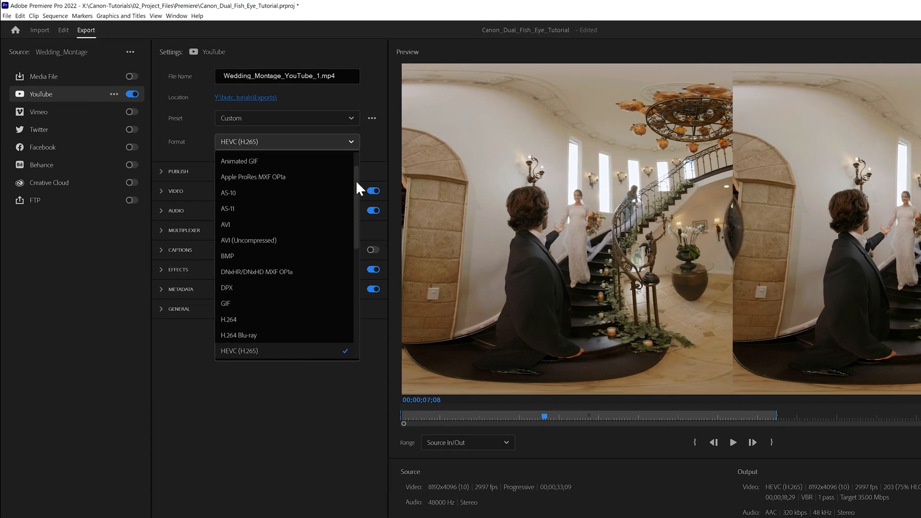
{"action": "scroll", "scroll_direction": "down", "scroll_amount": 3}
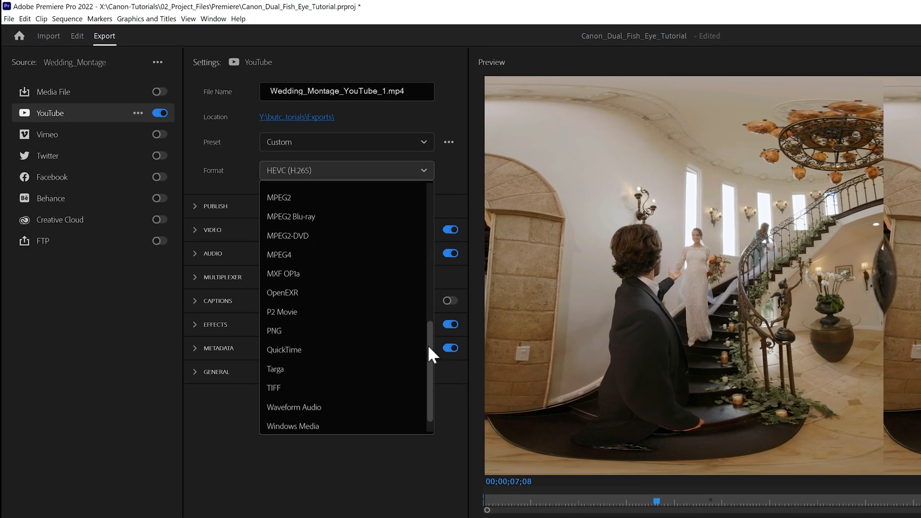
{"action": "left_click", "coordinate": [285, 350]}
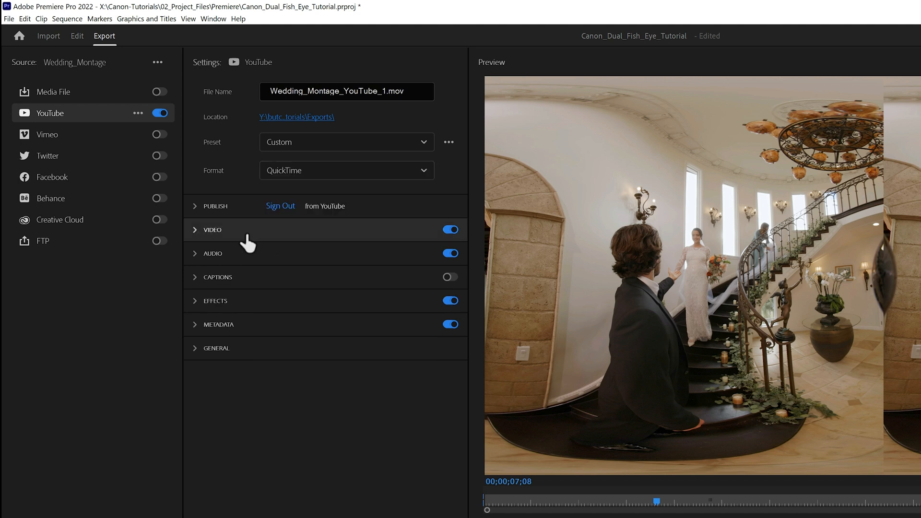
{"action": "left_click", "coordinate": [211, 230]}
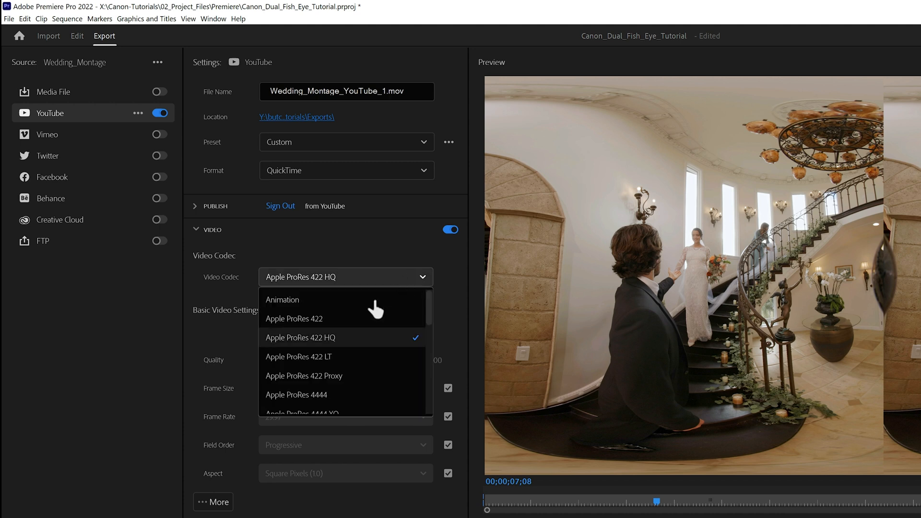
{"action": "left_click", "coordinate": [300, 338]}
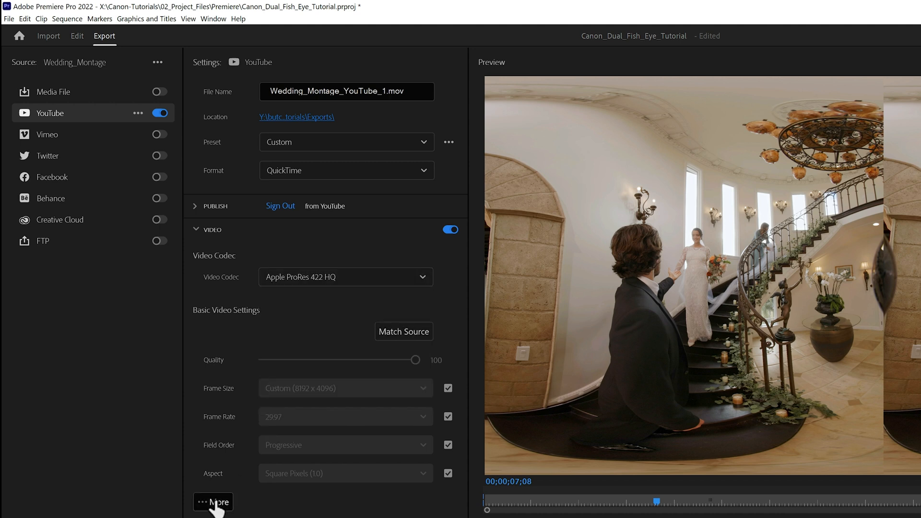
- Tag the video as VR with a stereoscopic side-by-side frame layout
{"action": "left_click", "coordinate": [213, 502]}
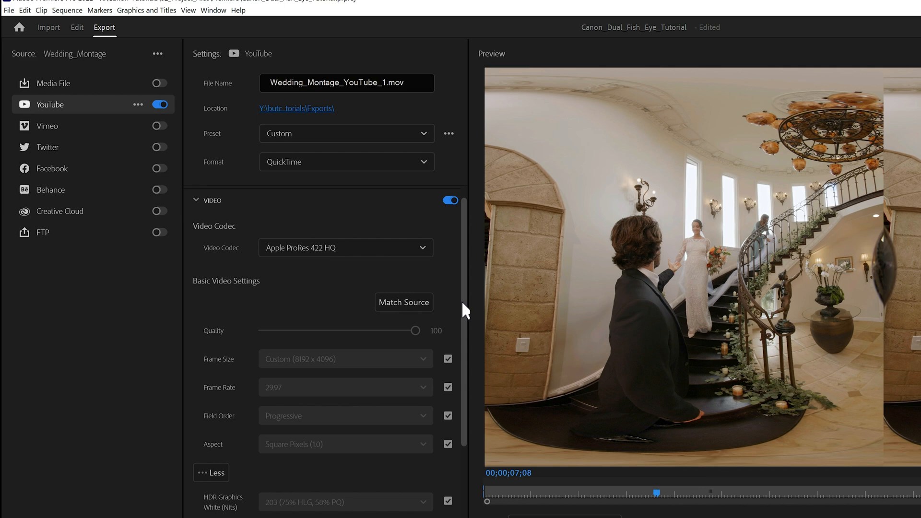
{"action": "scroll", "scroll_direction": "down", "scroll_amount": 3}
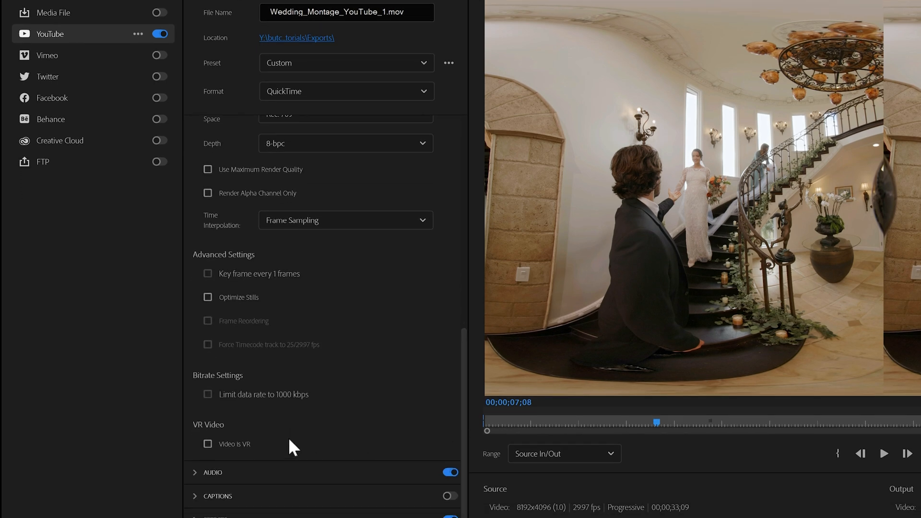
{"action": "left_click", "coordinate": [208, 443]}
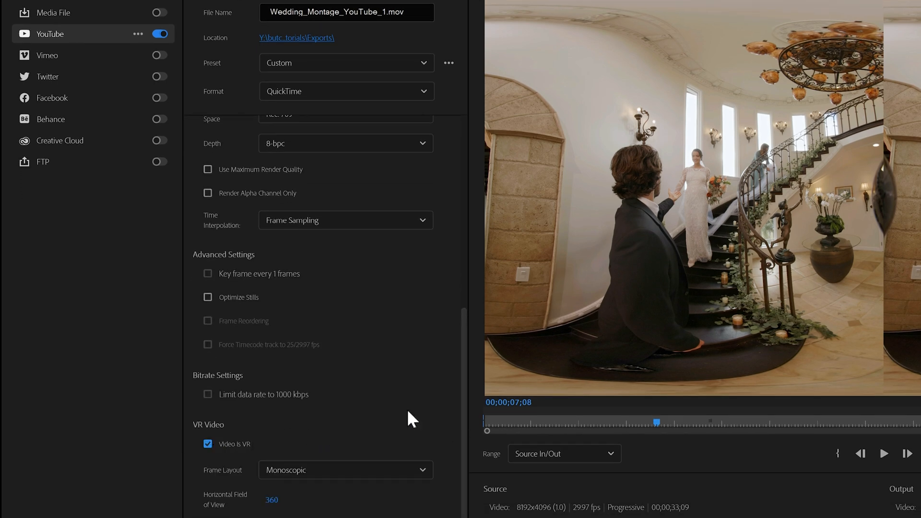
{"action": "scroll", "scroll_direction": "down", "scroll_amount": 3}
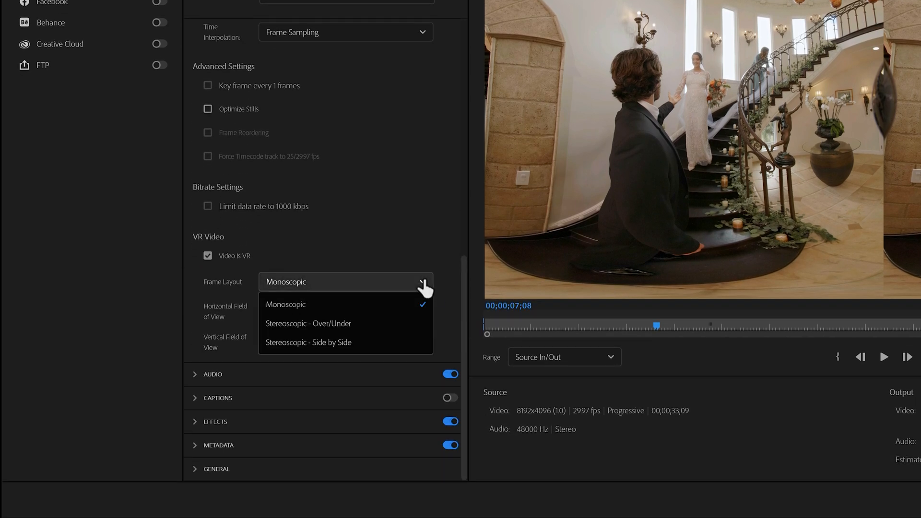
{"action": "left_click", "coordinate": [286, 304]}
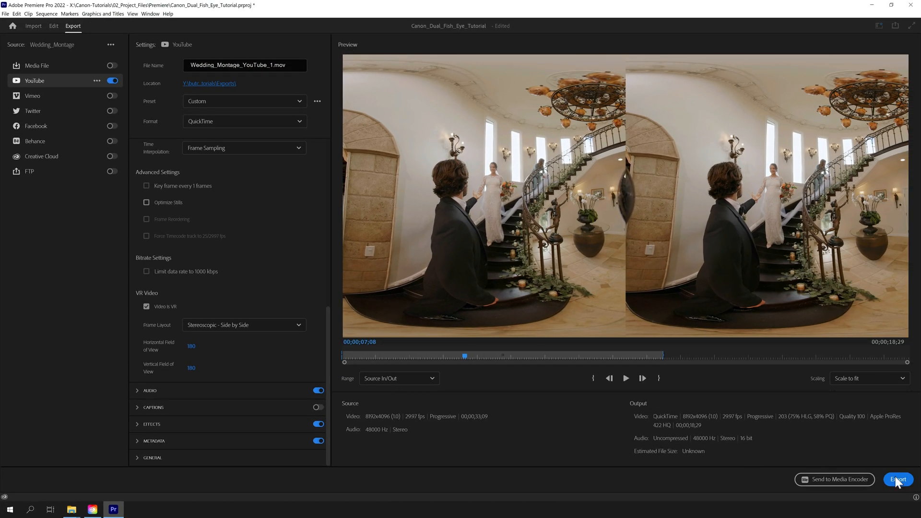
{"action": "mouse_move", "coordinate": [897, 480]}
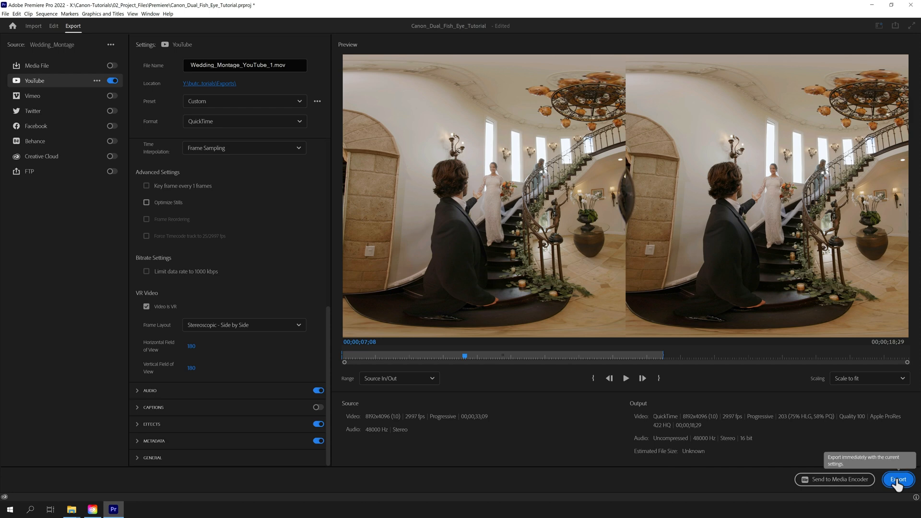
- Export the montage, then play the uploaded video on YouTube and look around the VR180 view
{"action": "left_click", "coordinate": [897, 479]}
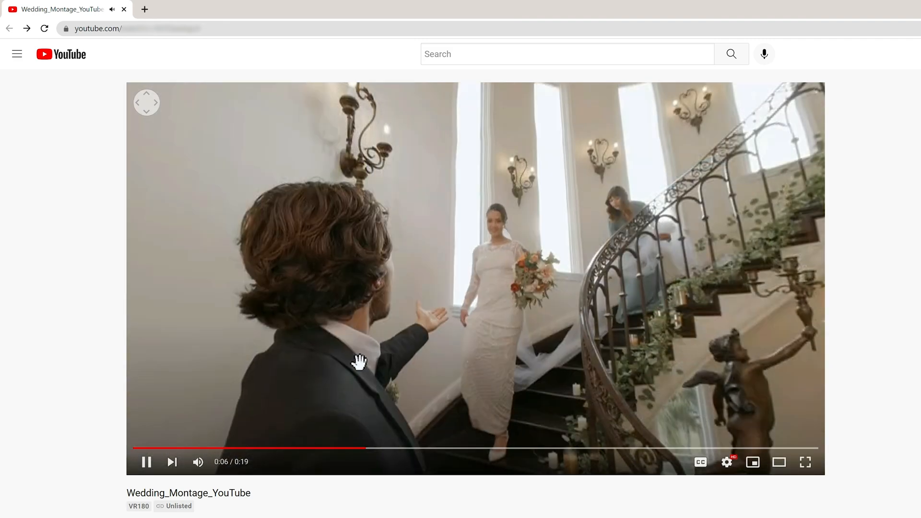
{"action": "left_click", "coordinate": [113, 510]}
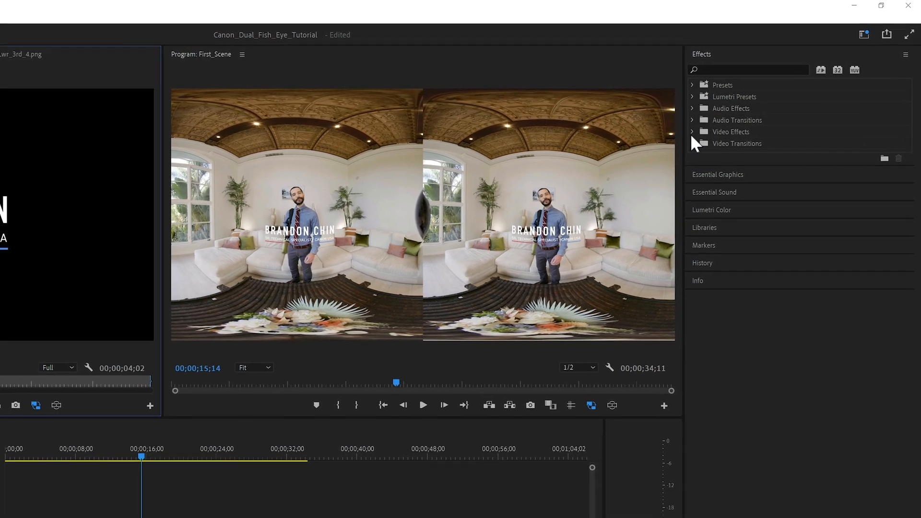
- Expand Video Effects > Immersive Video to reveal the VR effects
{"action": "left_click", "coordinate": [692, 132]}
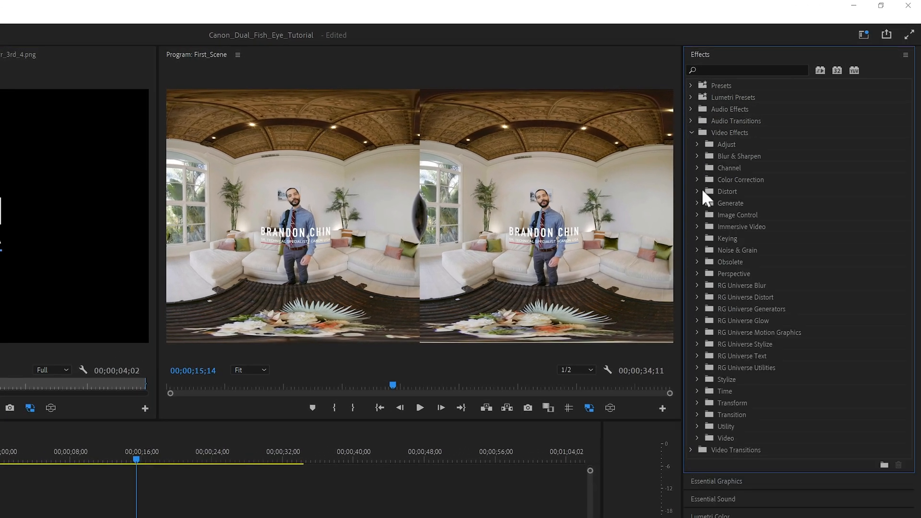
{"action": "left_click", "coordinate": [698, 227]}
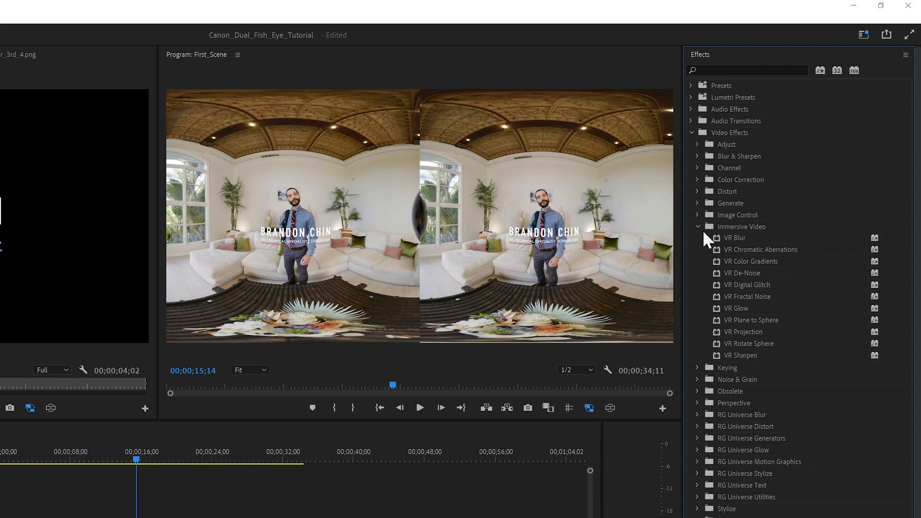
{"action": "mouse_move", "coordinate": [738, 327]}
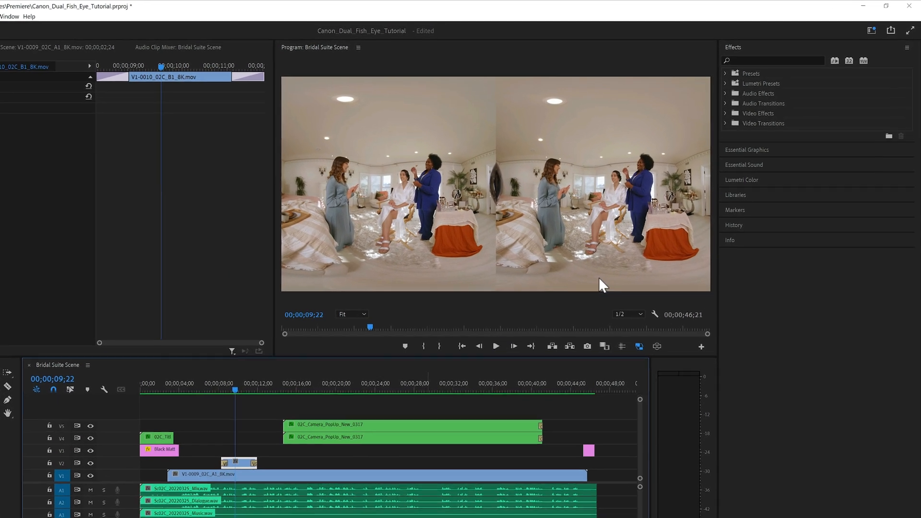
- Expand Video Transitions > Immersive Video to list the VR transitions
{"action": "left_click", "coordinate": [726, 123]}
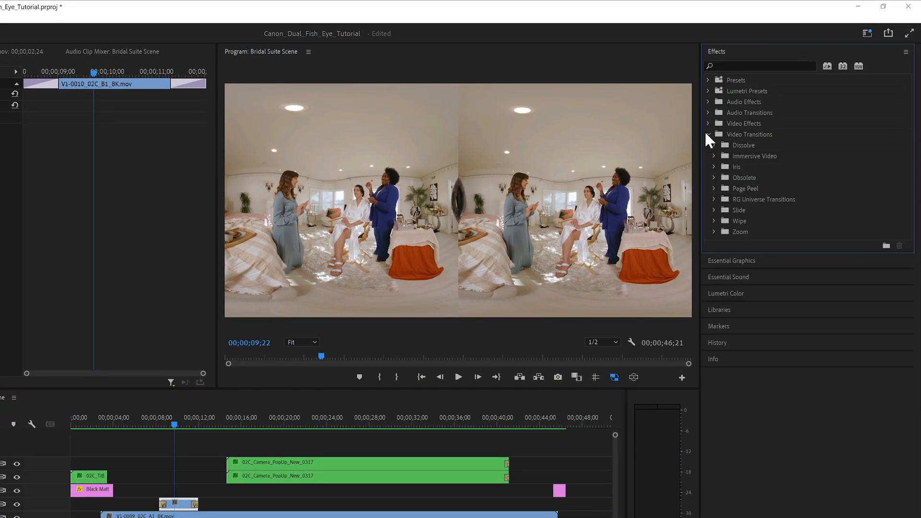
{"action": "left_click", "coordinate": [714, 156]}
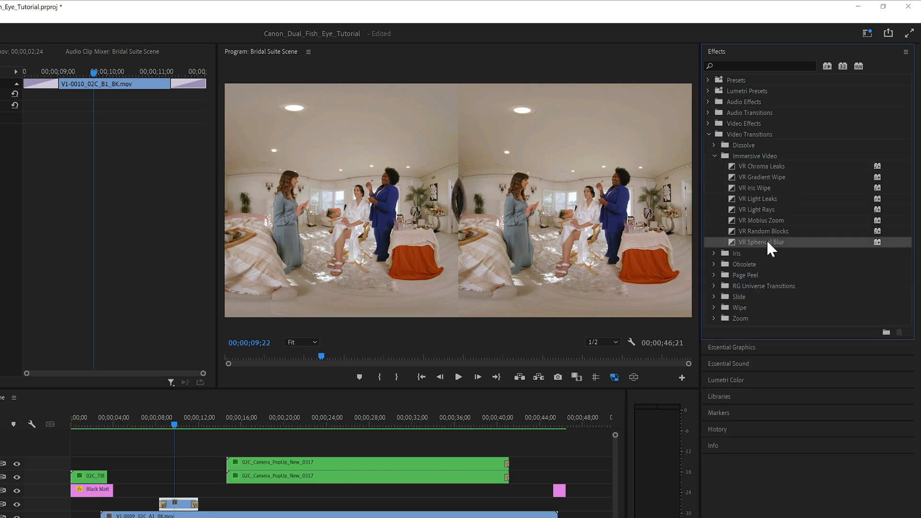
{"action": "mouse_move", "coordinate": [793, 249]}
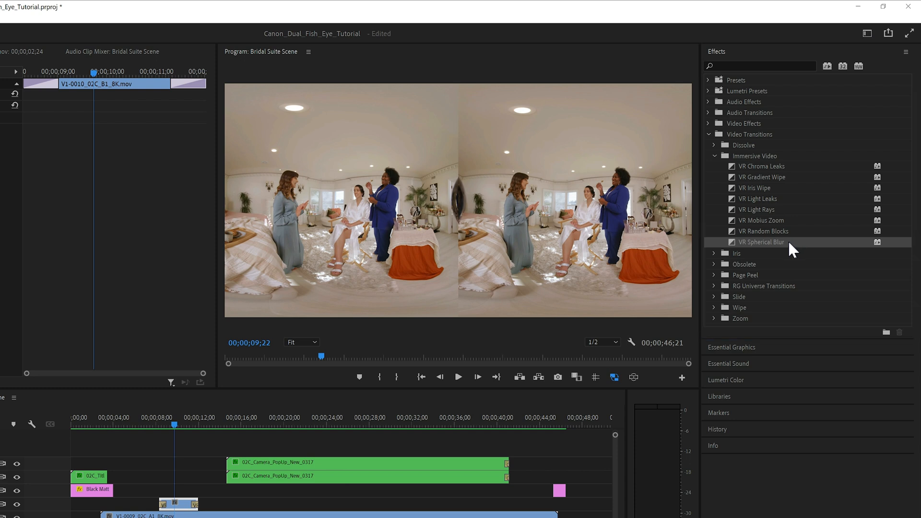
{"action": "mouse_move", "coordinate": [799, 249]}
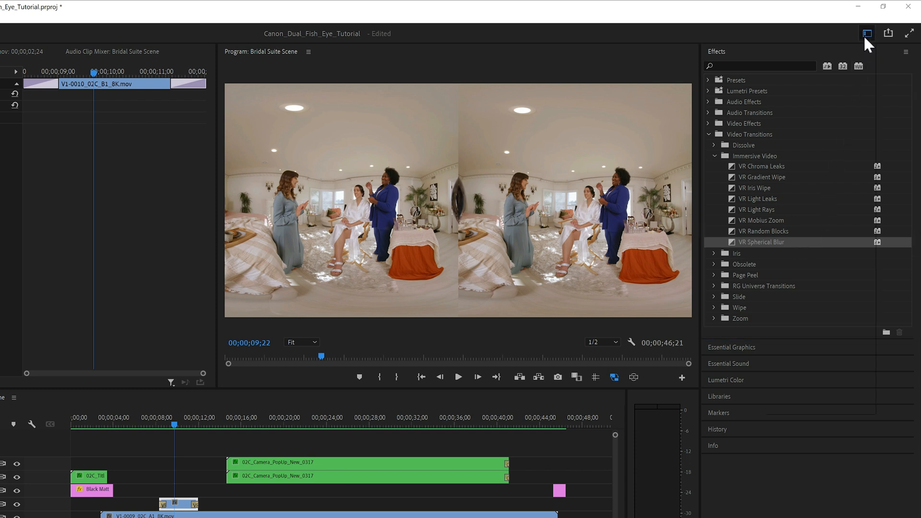
- Choose a different workspace layout from the Workspaces menu, showing the Frame.io panel
{"action": "left_click", "coordinate": [866, 34]}
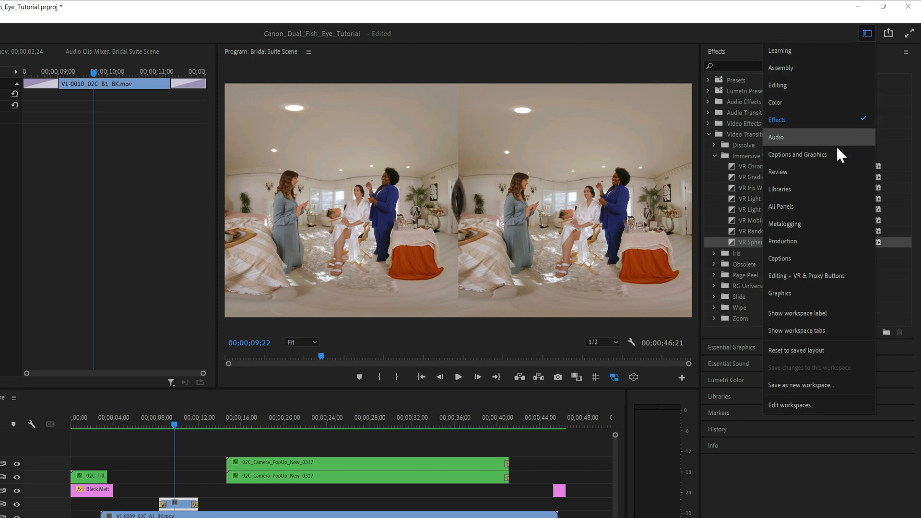
{"action": "left_click", "coordinate": [778, 86]}
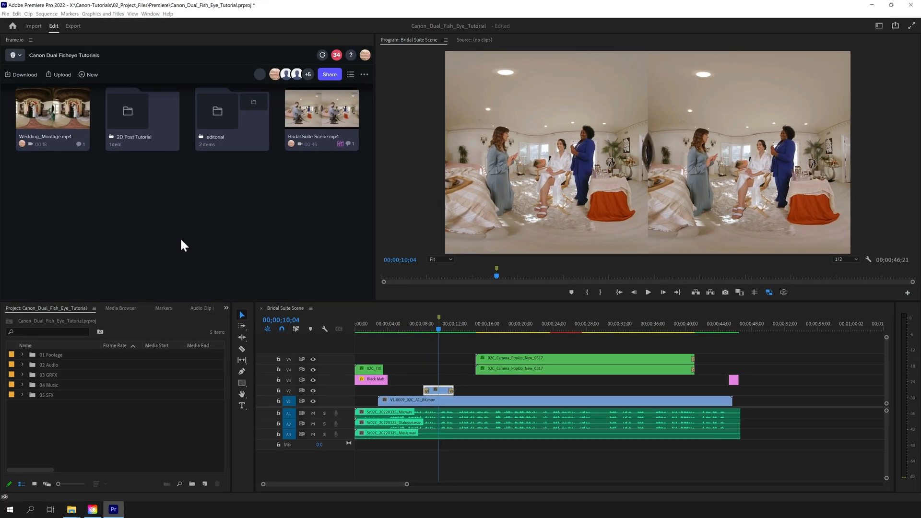
{"action": "mouse_move", "coordinate": [337, 124]}
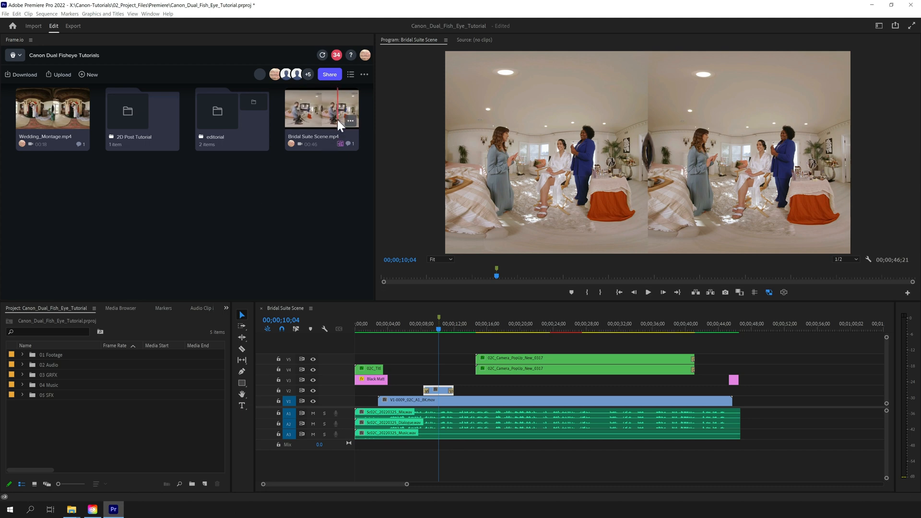